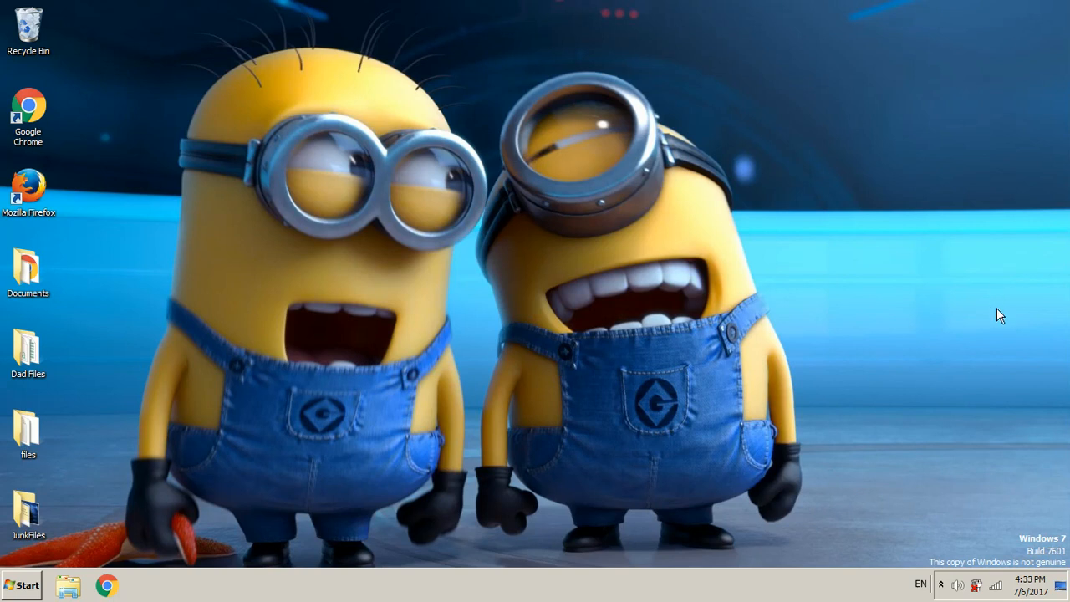
mouse_move(990, 216)
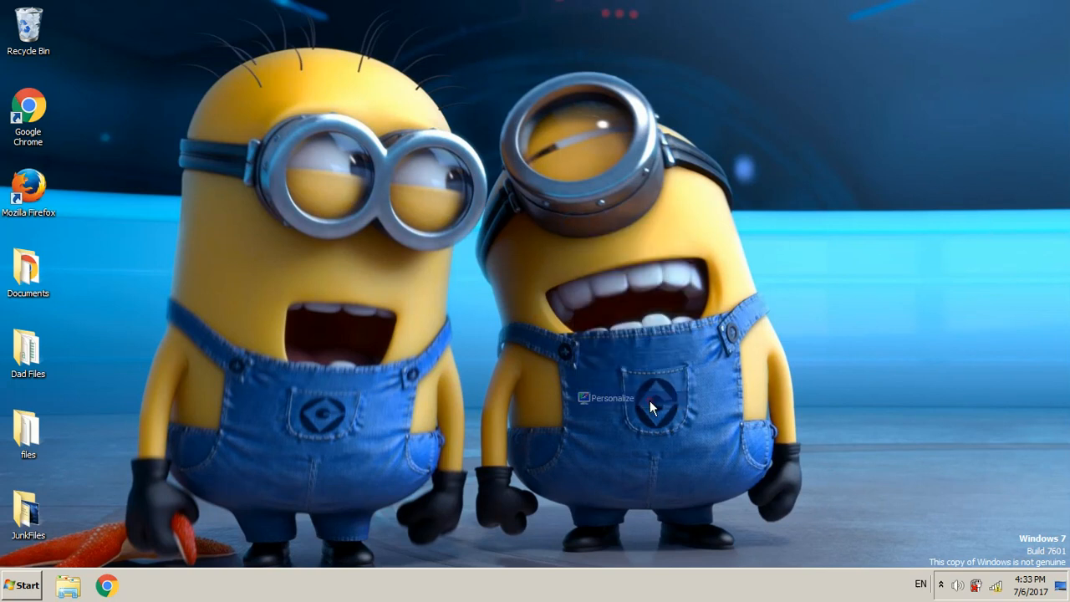
left_click(610, 398)
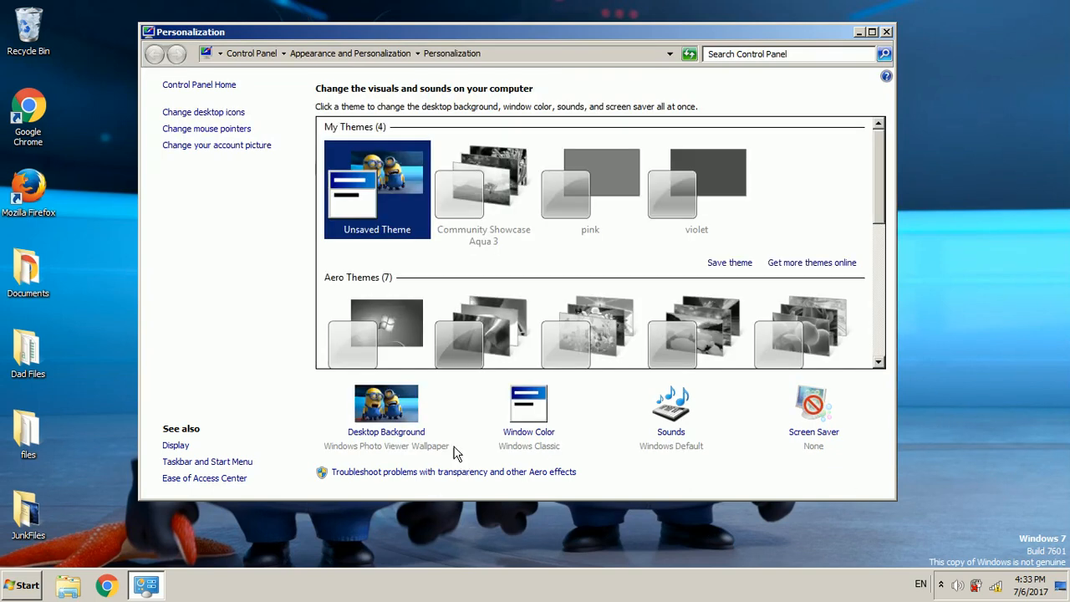
mouse_move(863, 198)
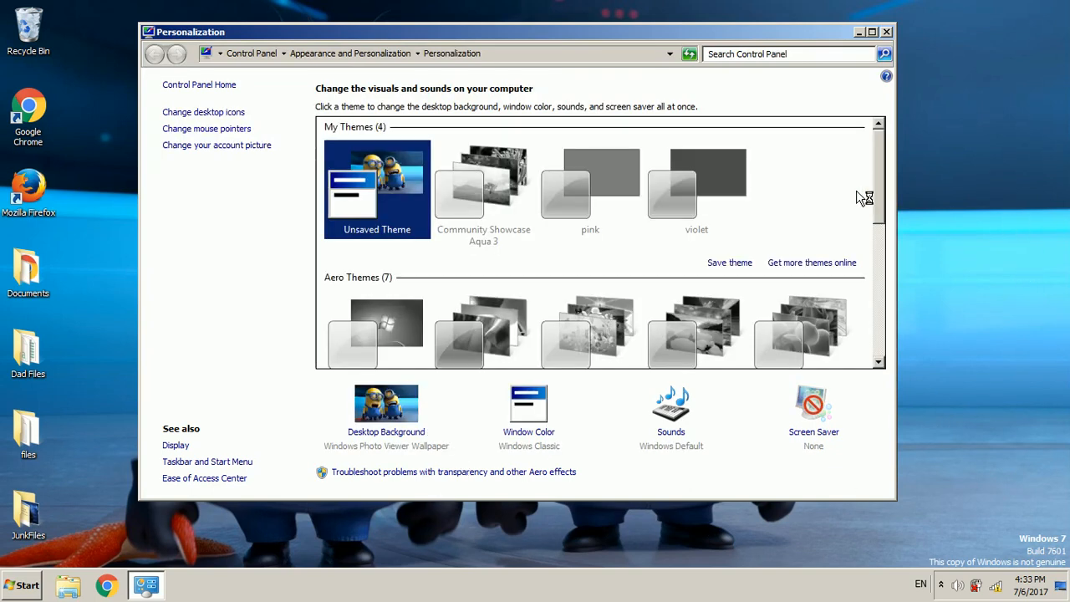
scroll("down", 3)
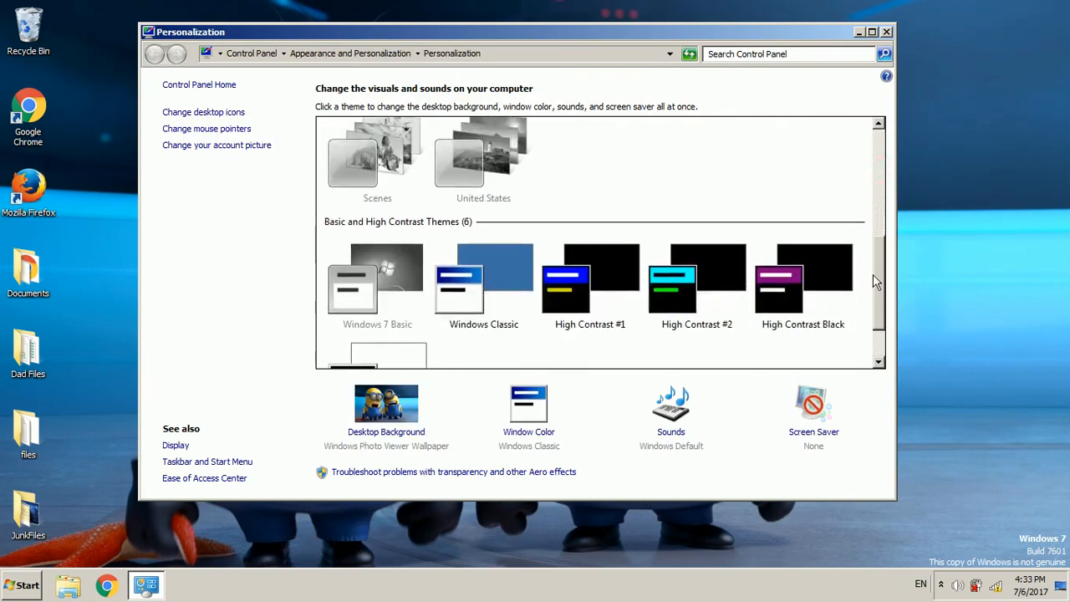
scroll("down", 3)
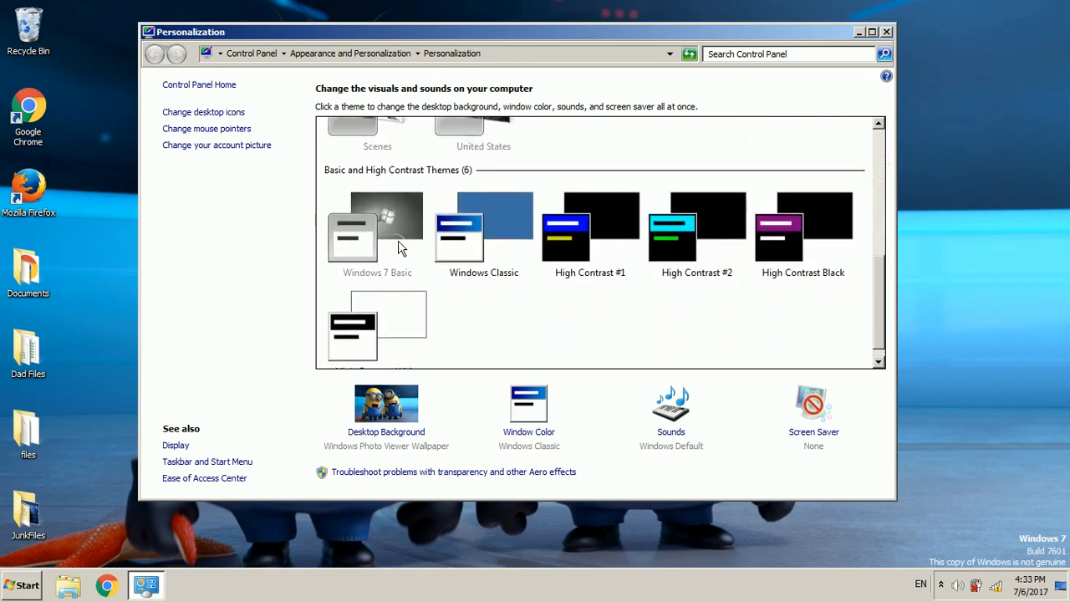
mouse_move(417, 260)
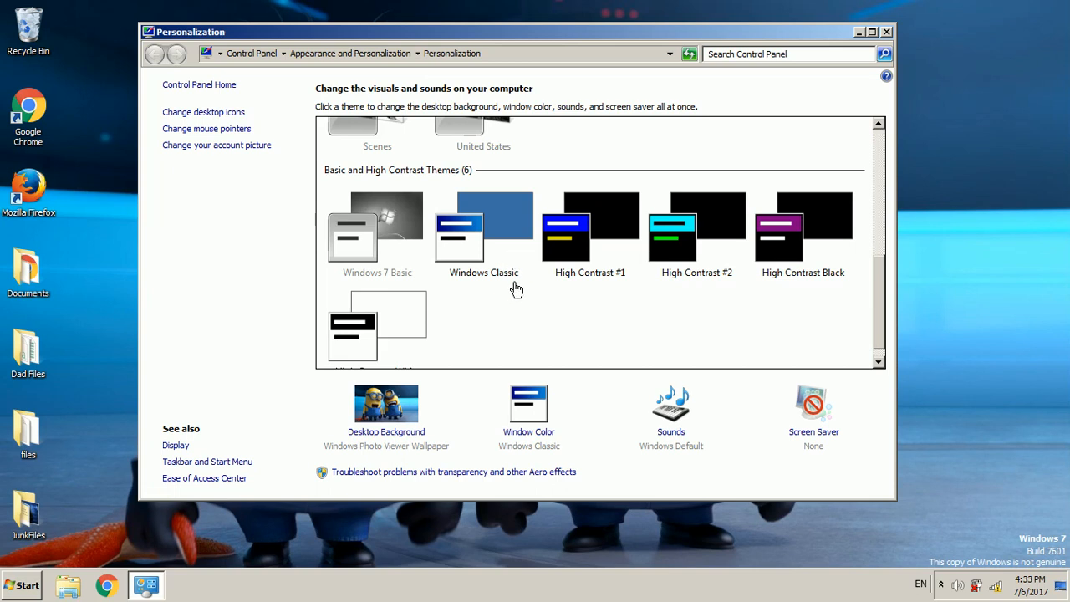
mouse_move(324, 578)
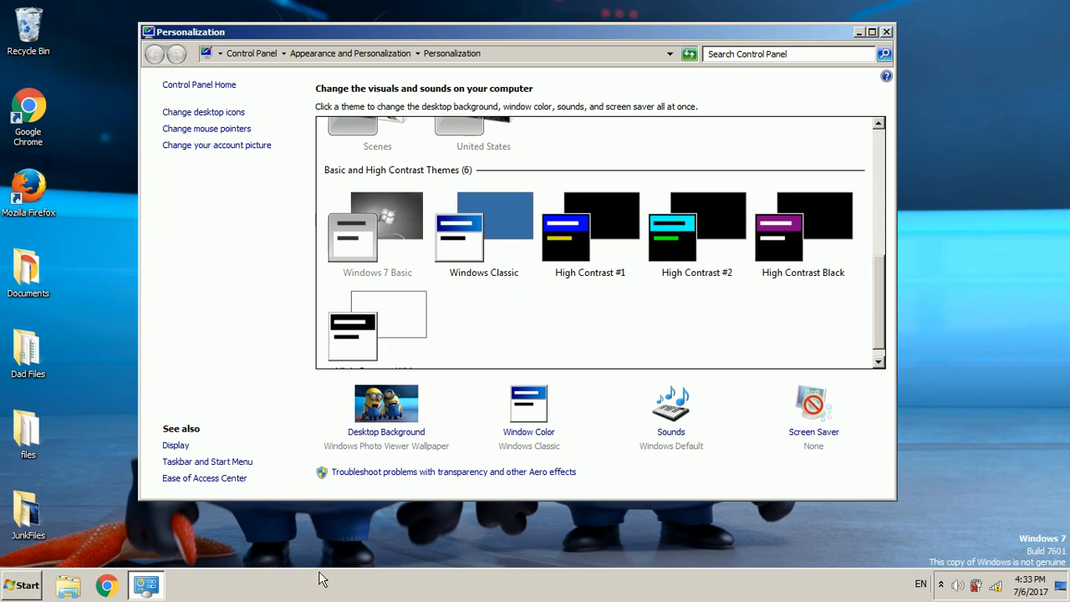
mouse_move(892, 8)
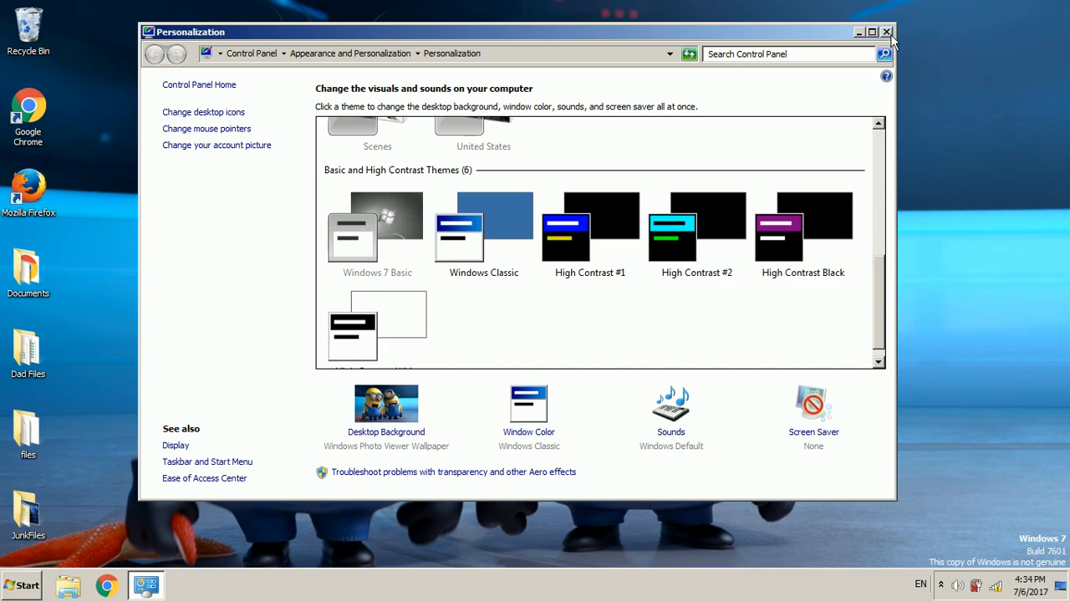
left_click(887, 32)
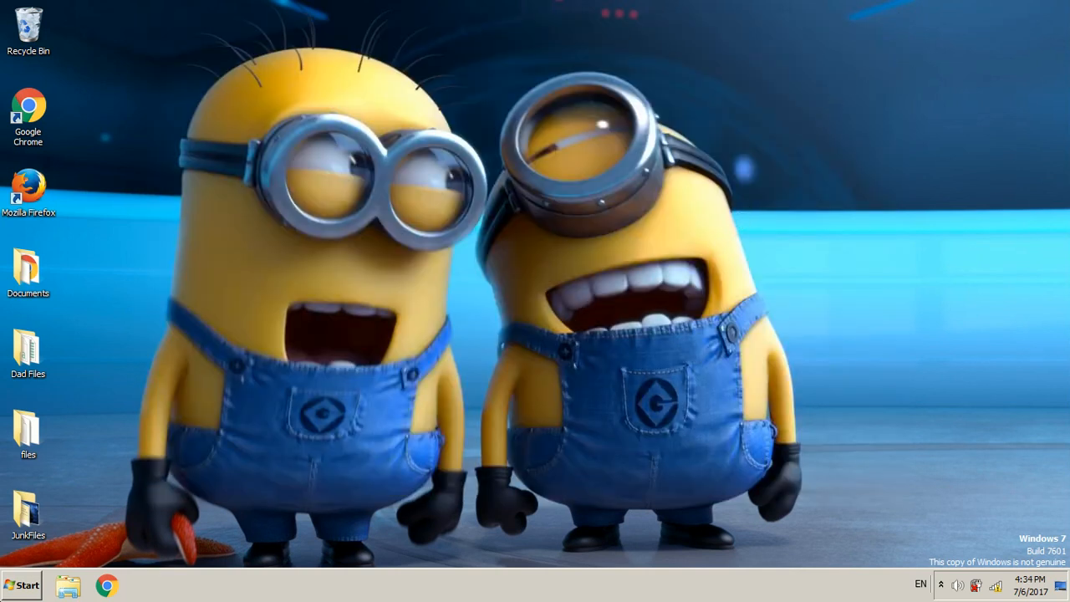
Step: Launch the Services console by running services.msc from the Run dialog
left_click(21, 584)
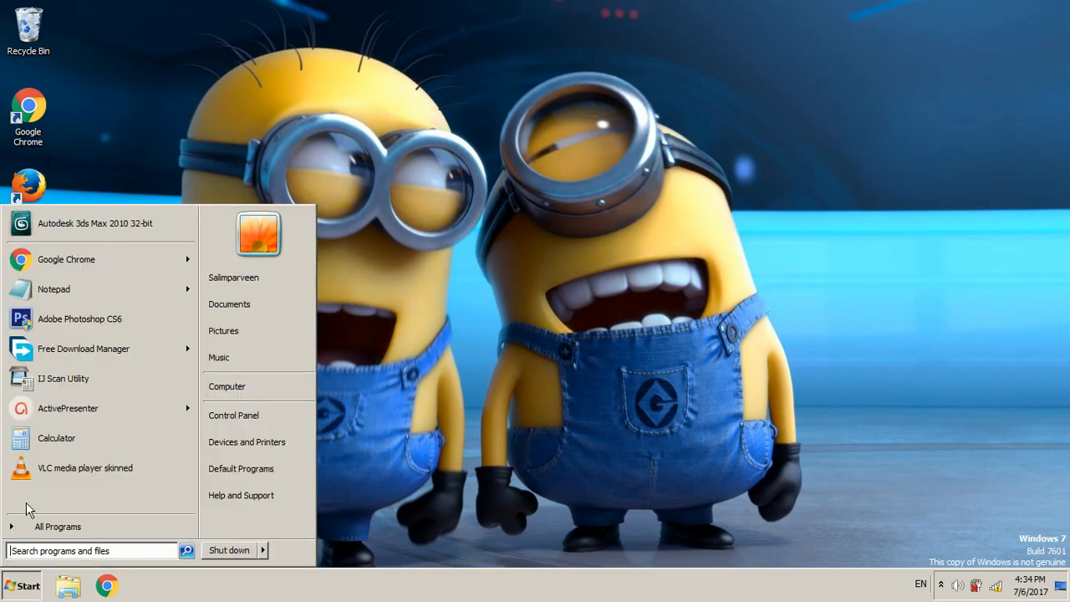
type("run")
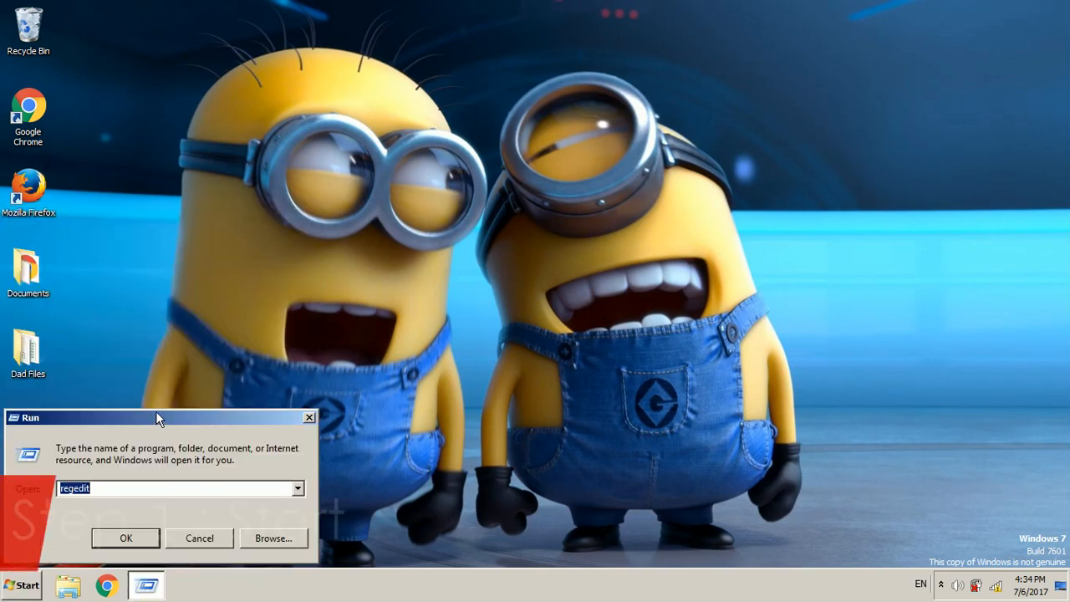
left_click_drag(159, 418, 443, 163)
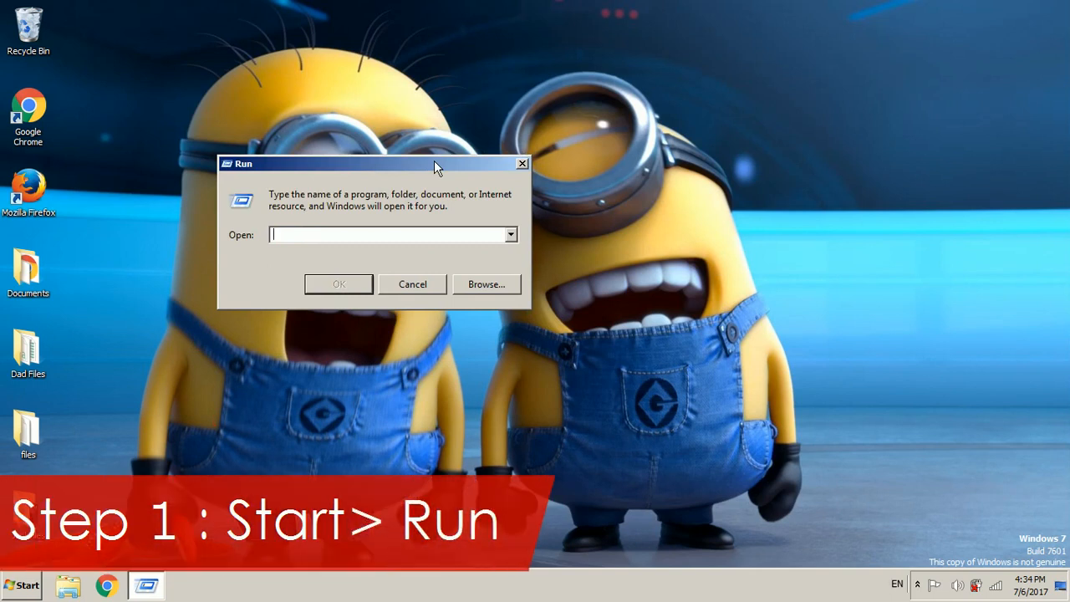
type("servi")
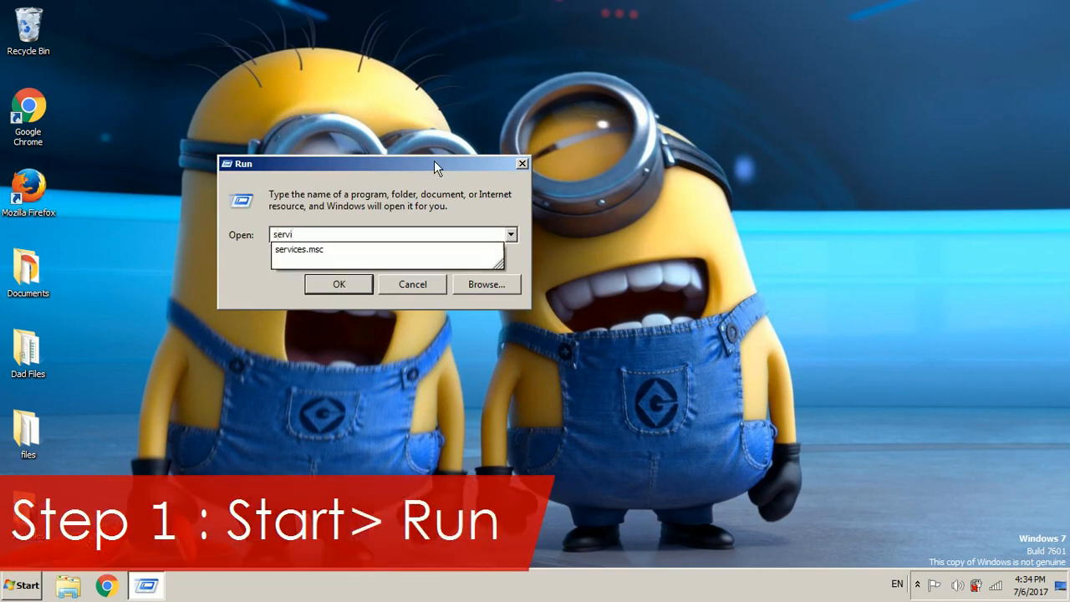
type("ces.msc")
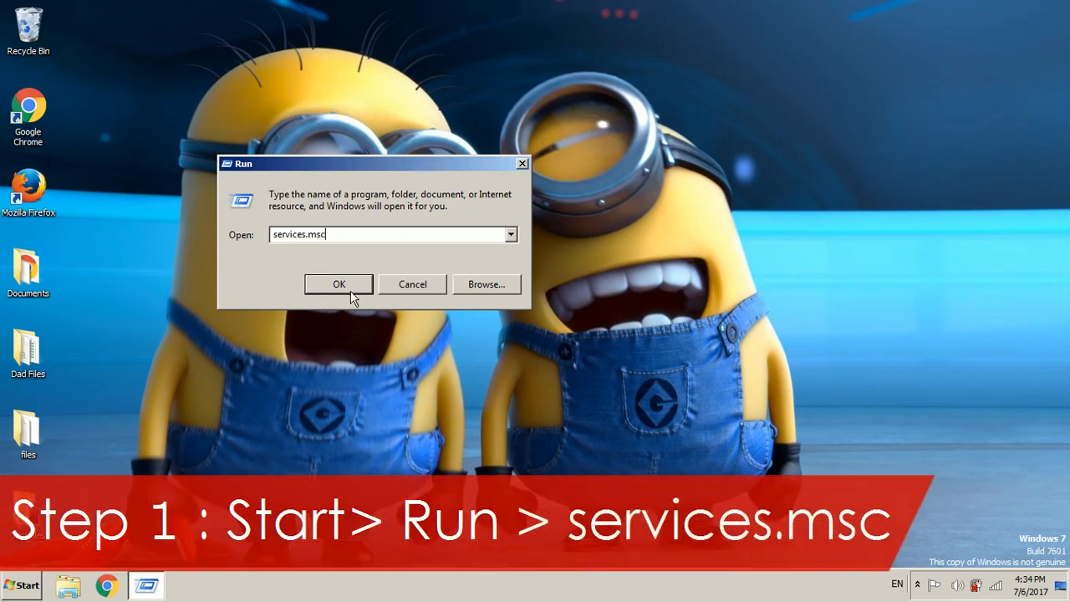
left_click(338, 284)
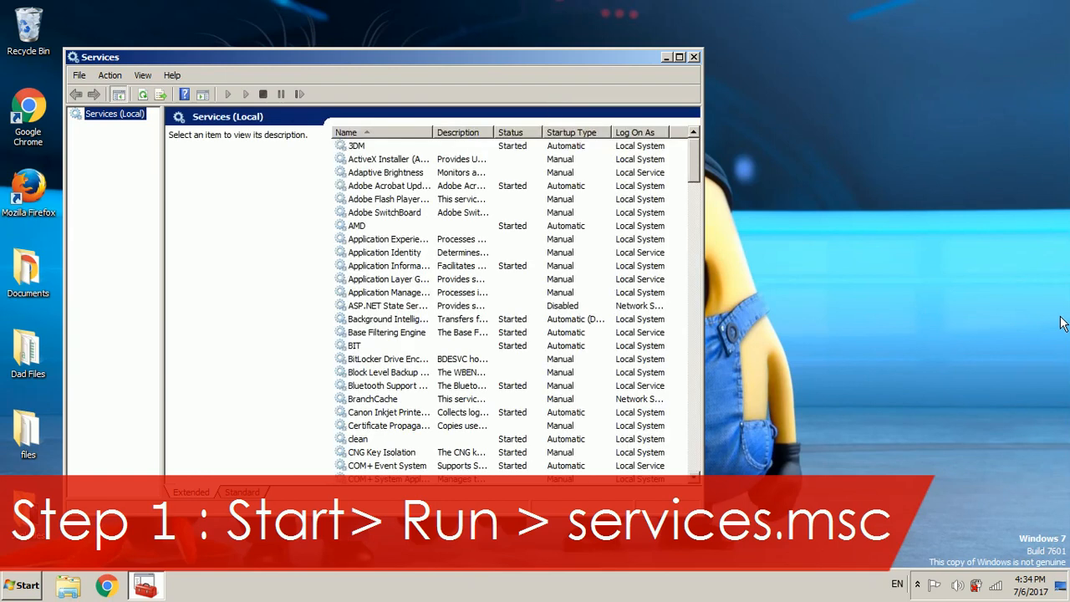
mouse_move(697, 166)
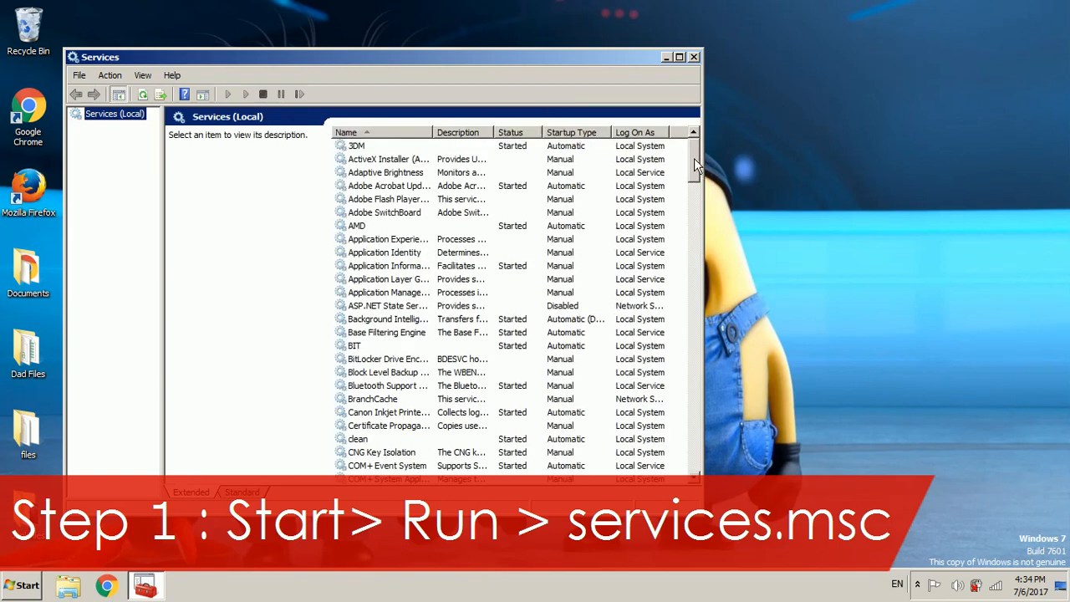
Step: Select the Themes service in the Services list and start it
scroll("down", 3)
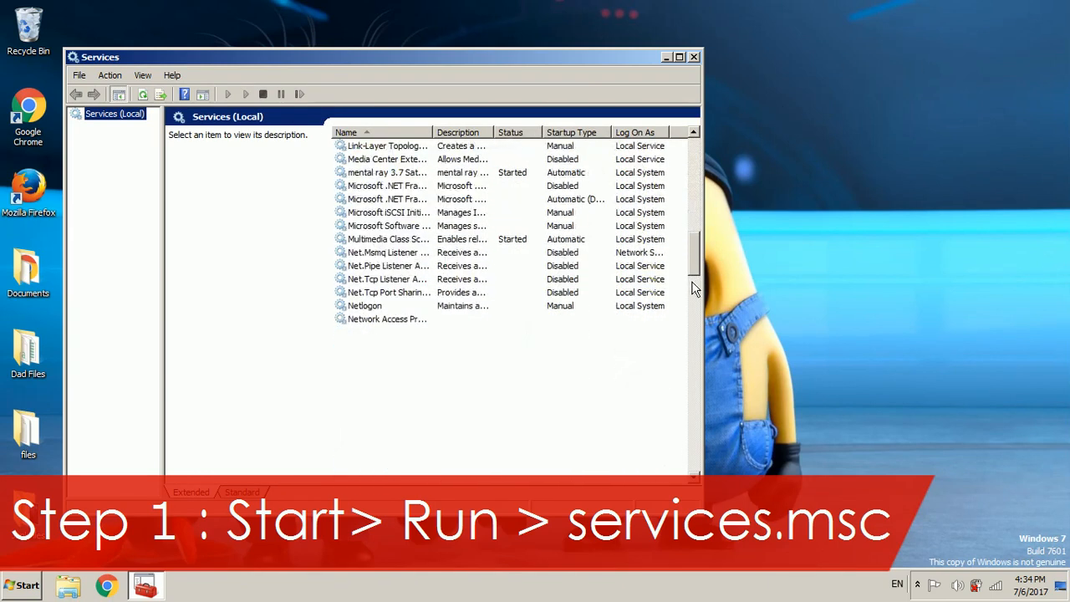
scroll("down", 3)
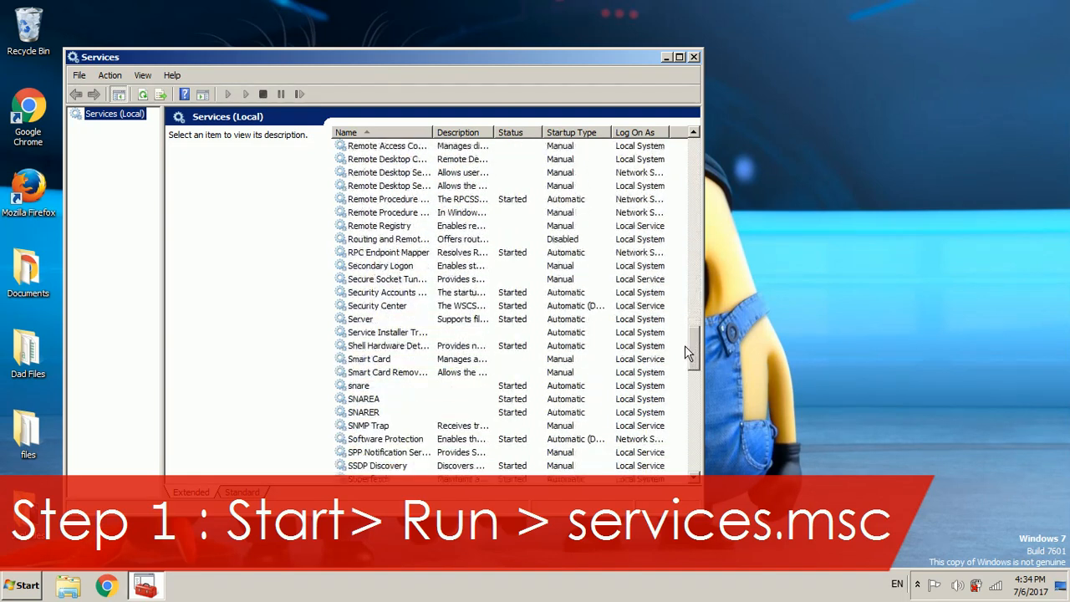
scroll("down", 3)
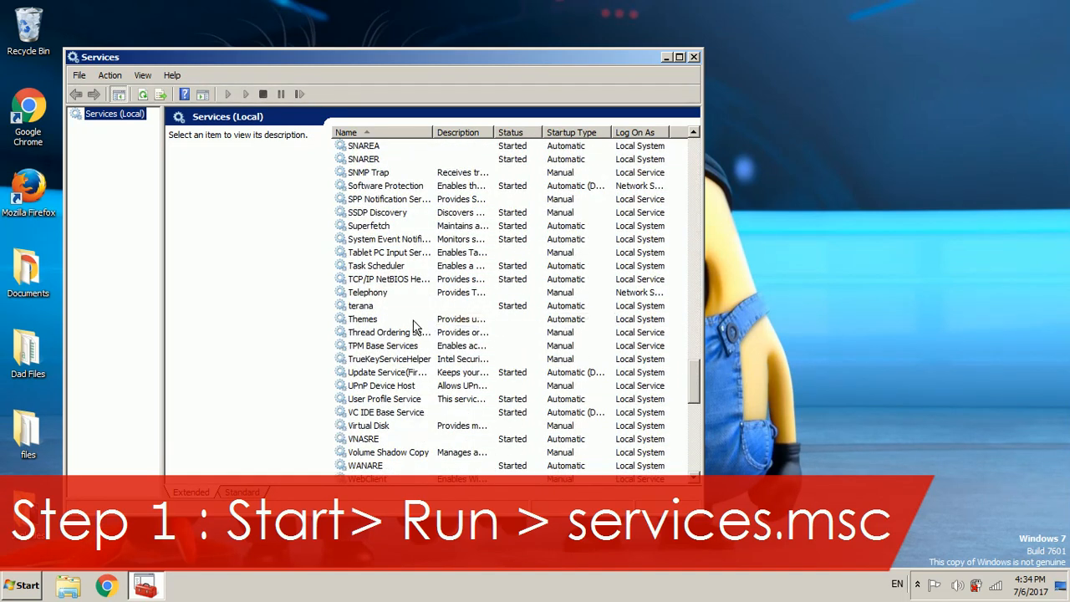
left_click(362, 319)
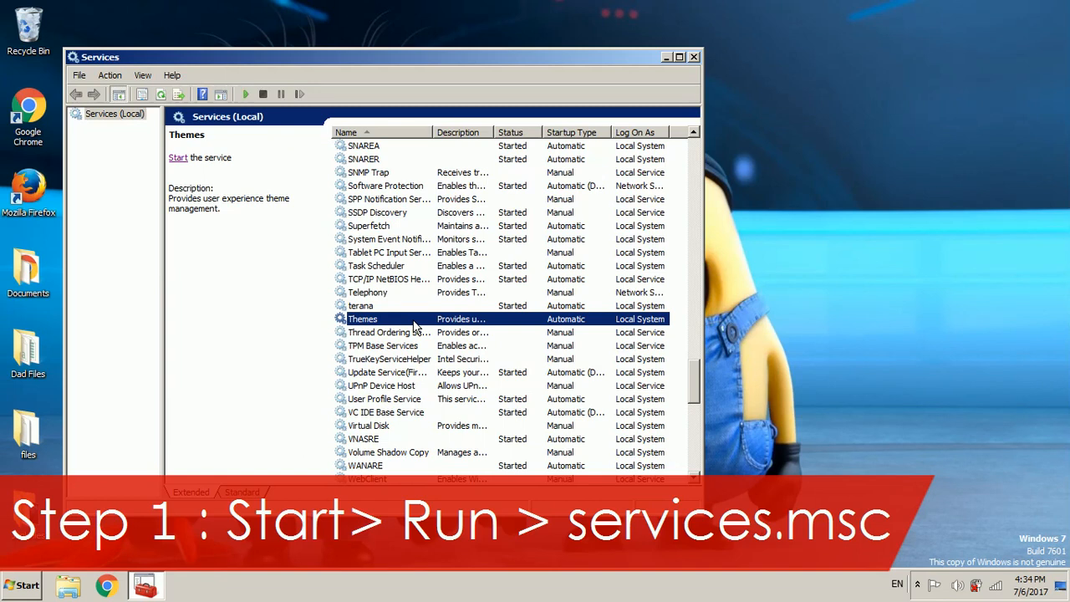
mouse_move(178, 157)
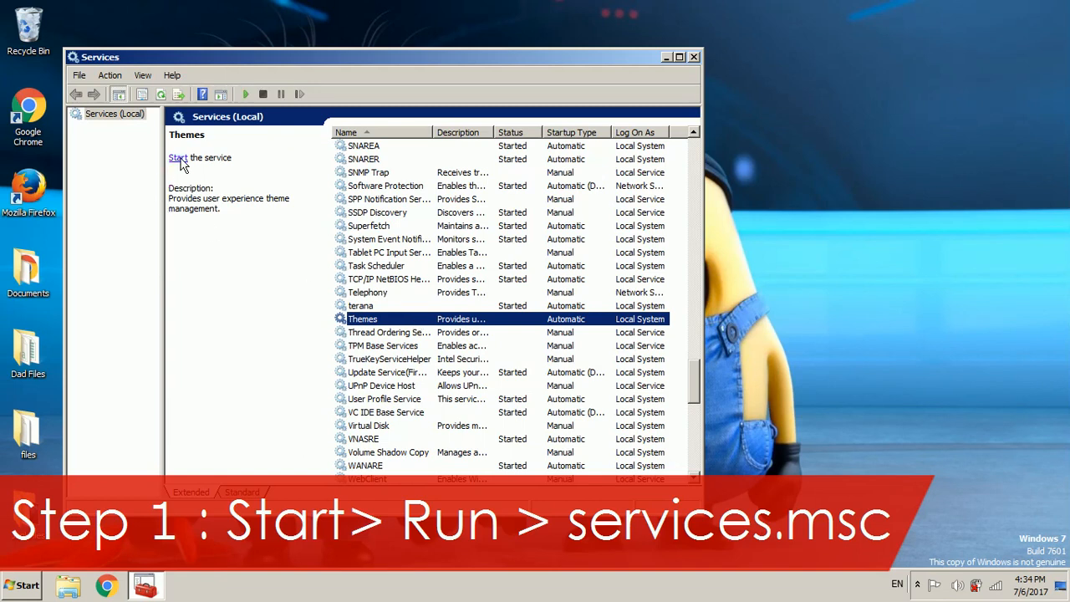
left_click(177, 157)
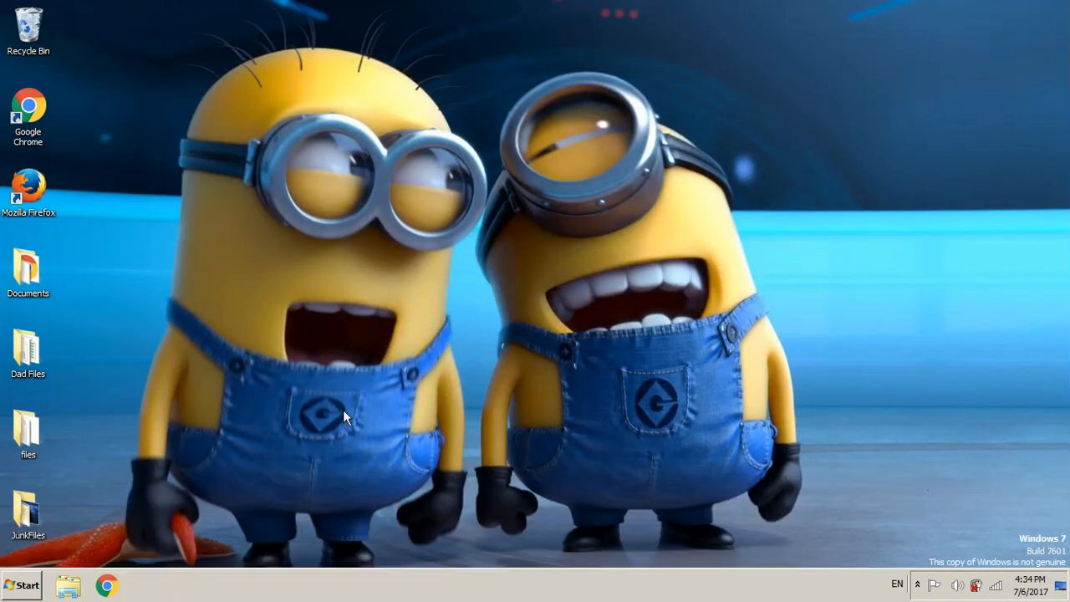
mouse_move(351, 376)
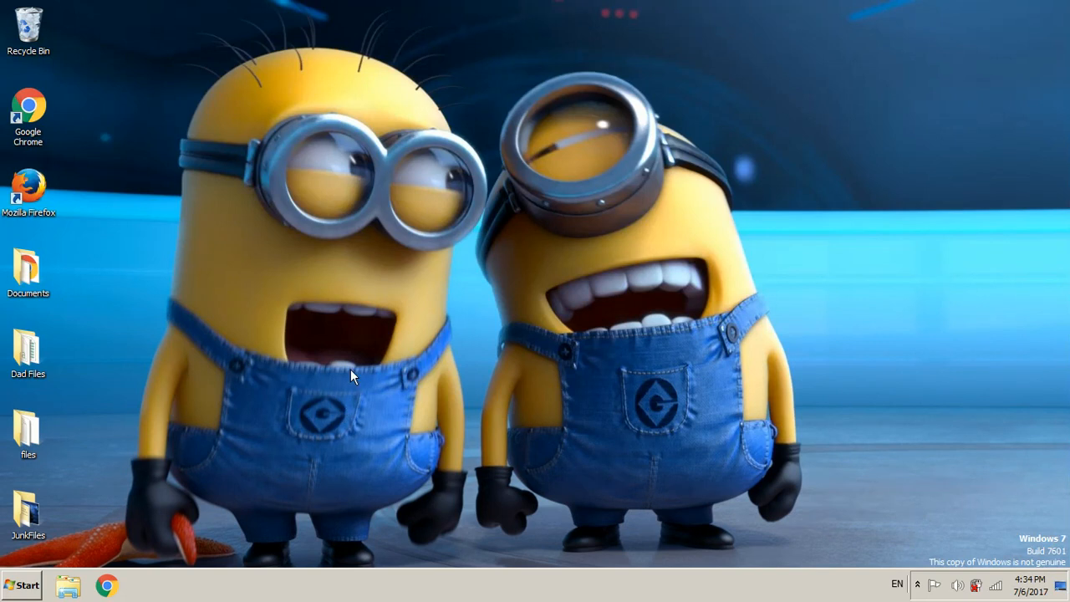
mouse_move(301, 444)
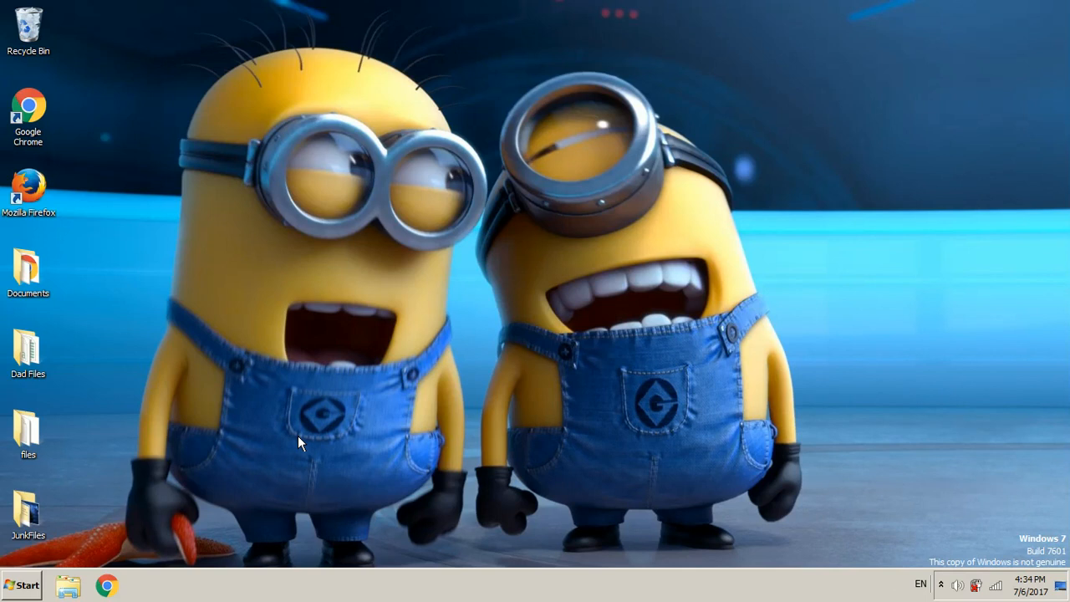
mouse_move(175, 447)
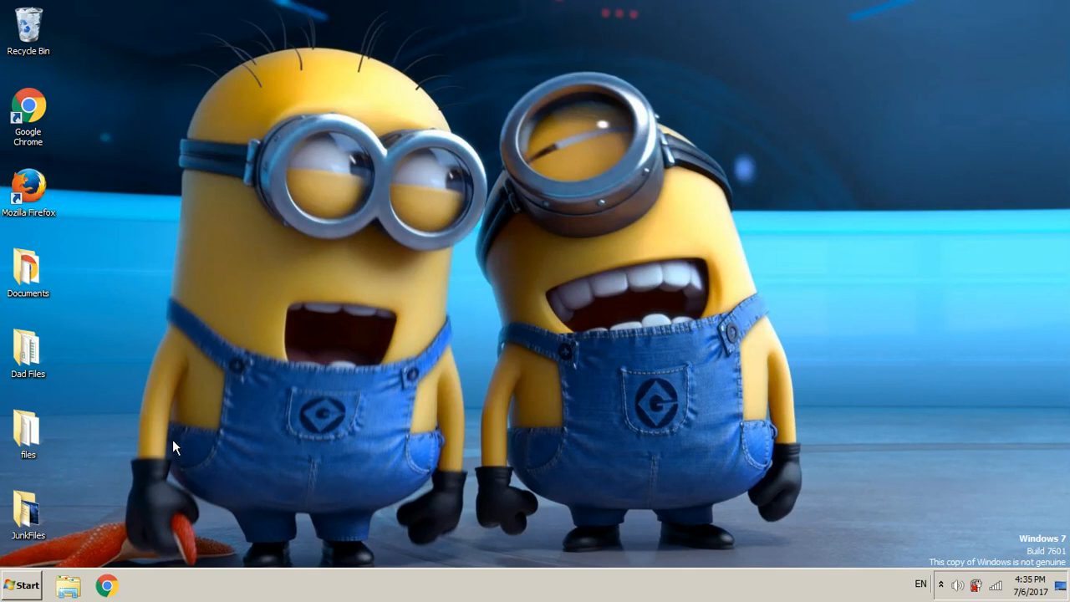
mouse_move(130, 474)
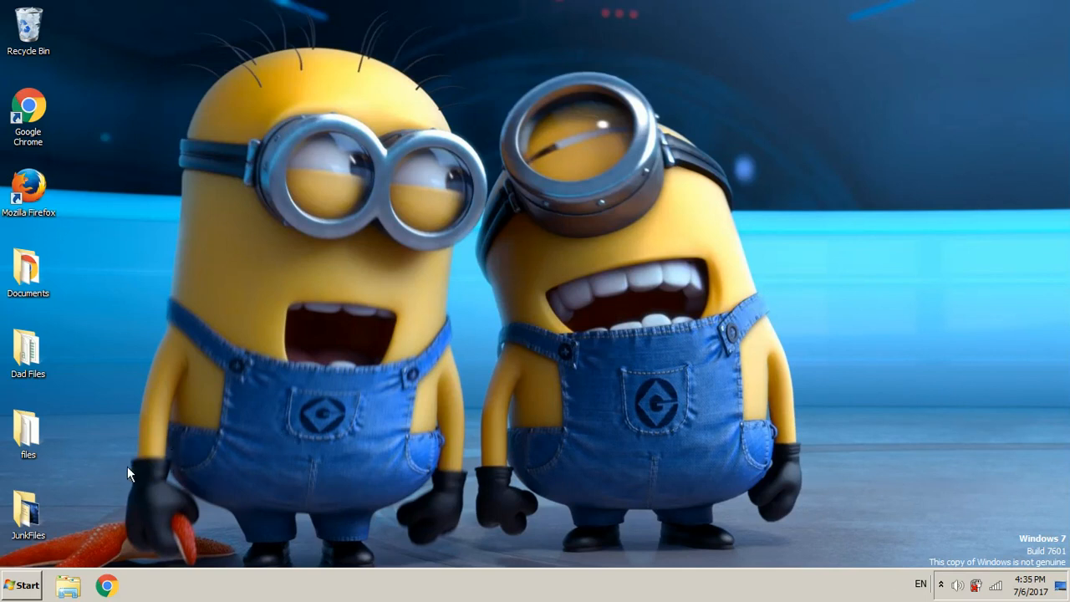
Step: Open Run from the Start search and launch regedit
left_click(21, 584)
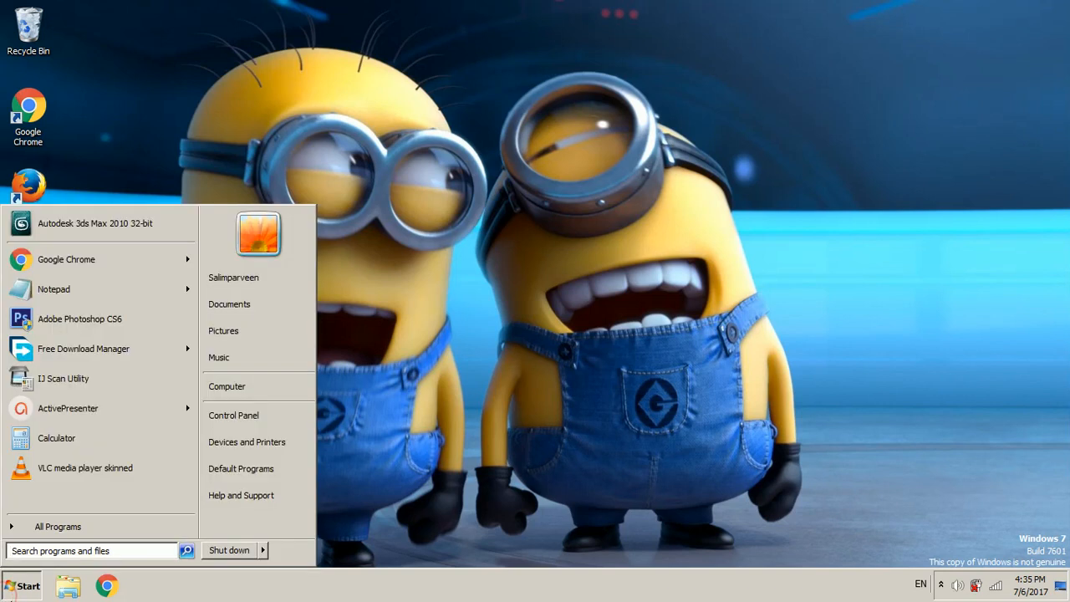
type("run")
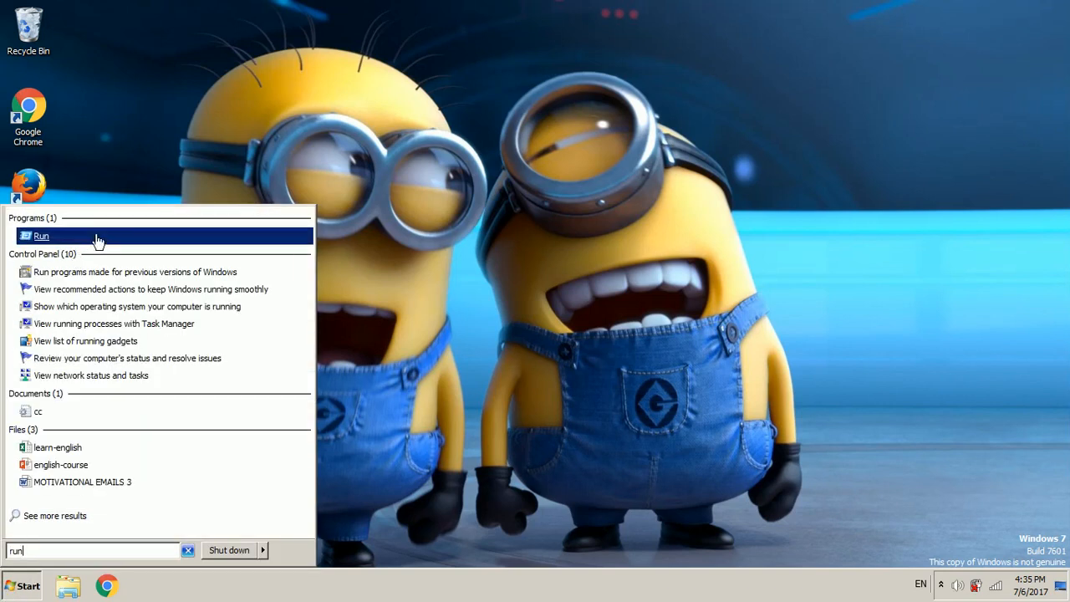
left_click(41, 235)
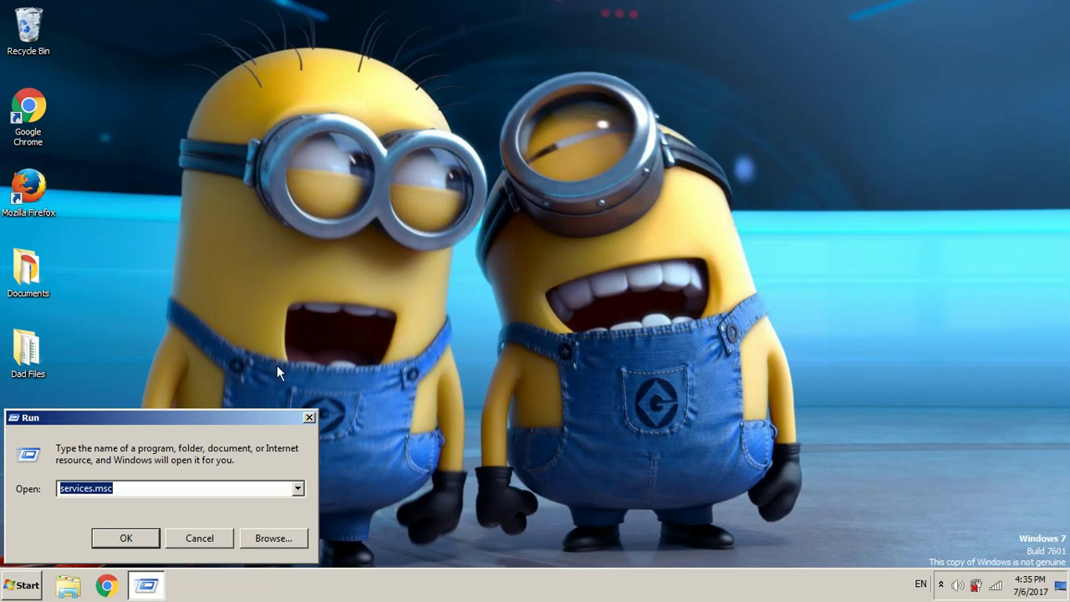
type("regedit")
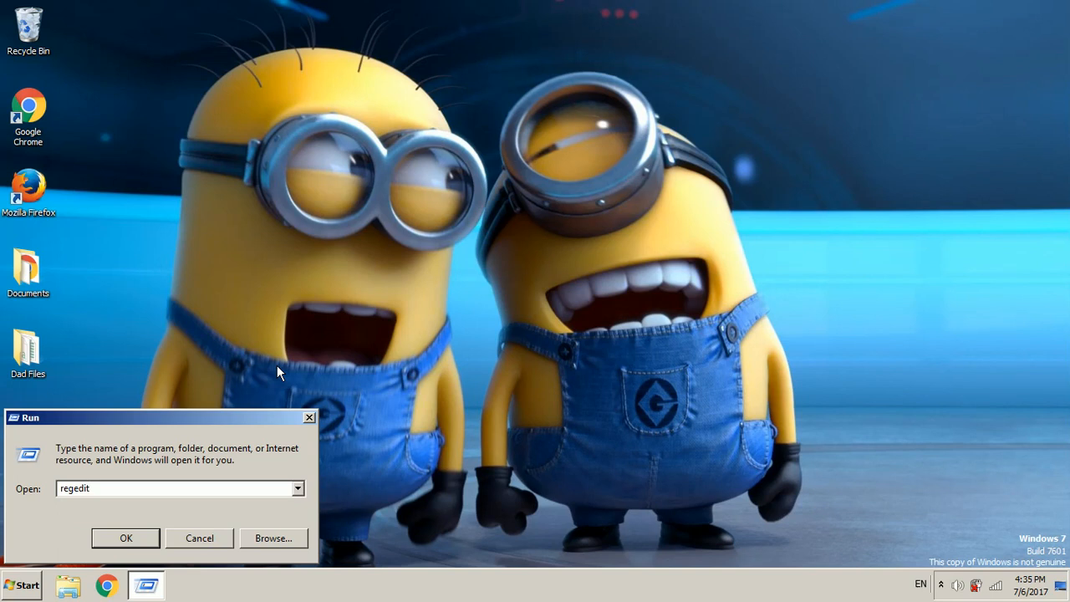
mouse_move(105, 380)
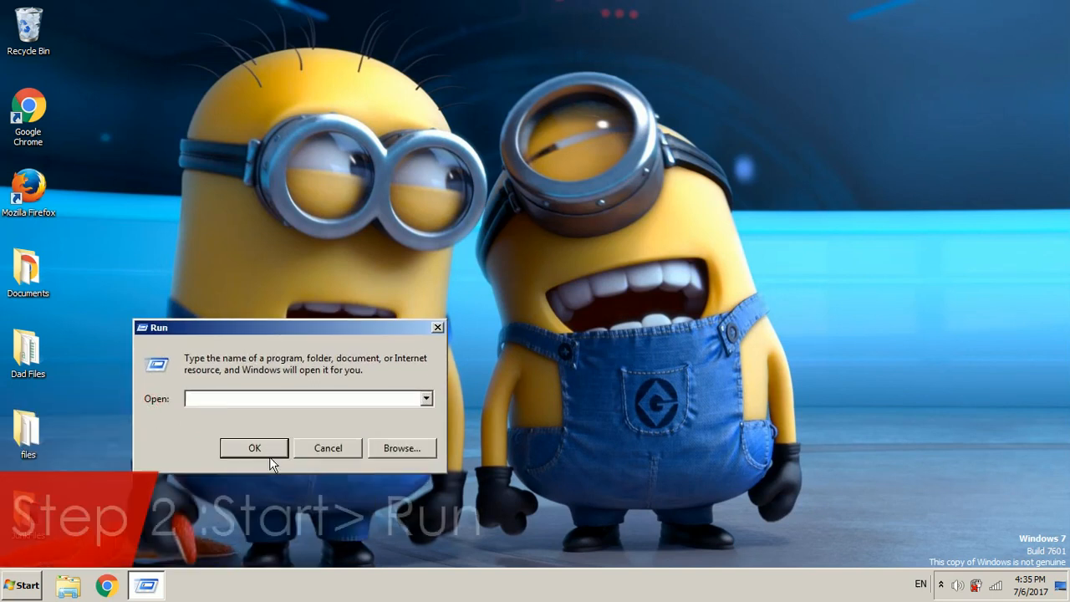
left_click(255, 447)
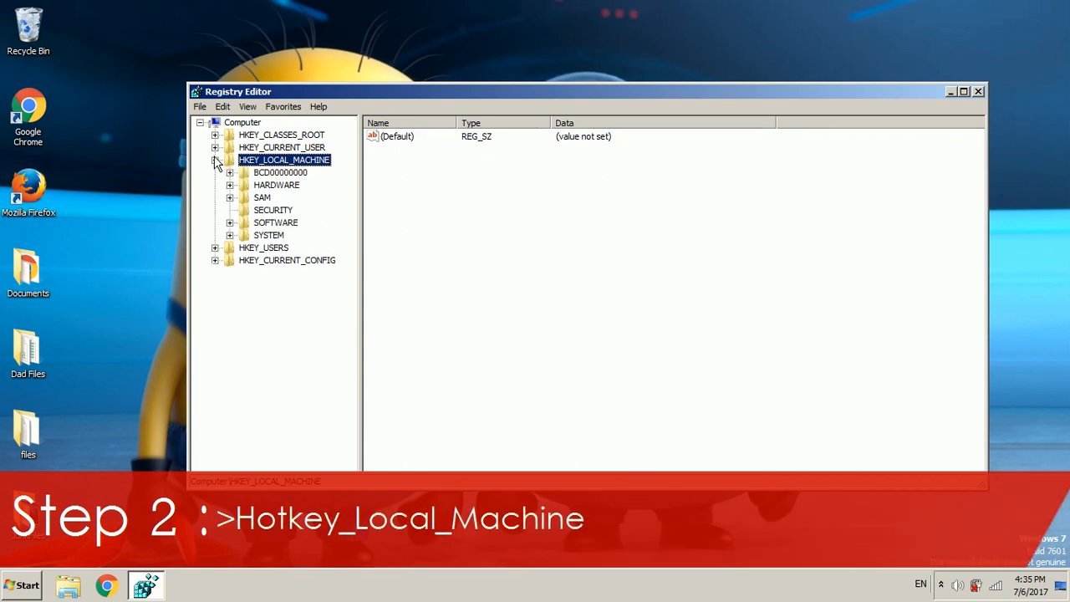
Step: Expand SYSTEM, CurrentControlSet and services under HKEY_LOCAL_MACHINE
left_click(230, 235)
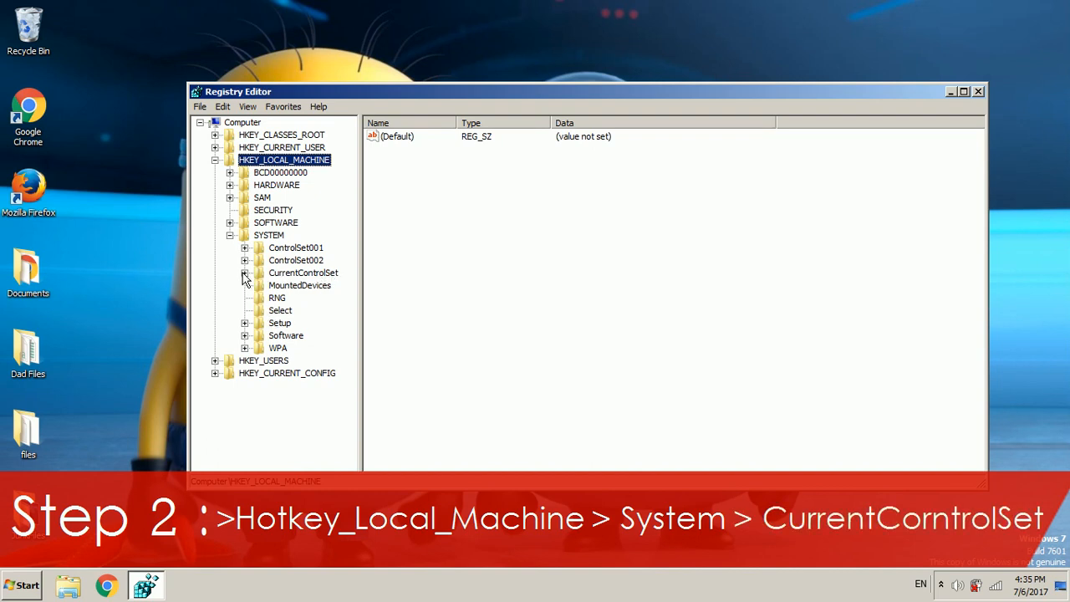
left_click(245, 272)
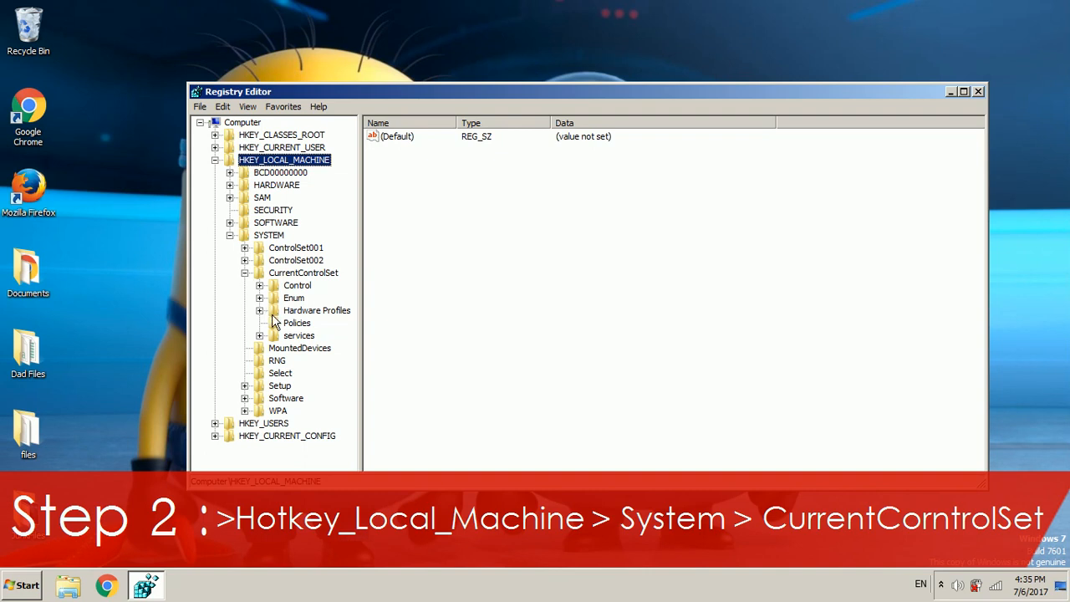
left_click(245, 272)
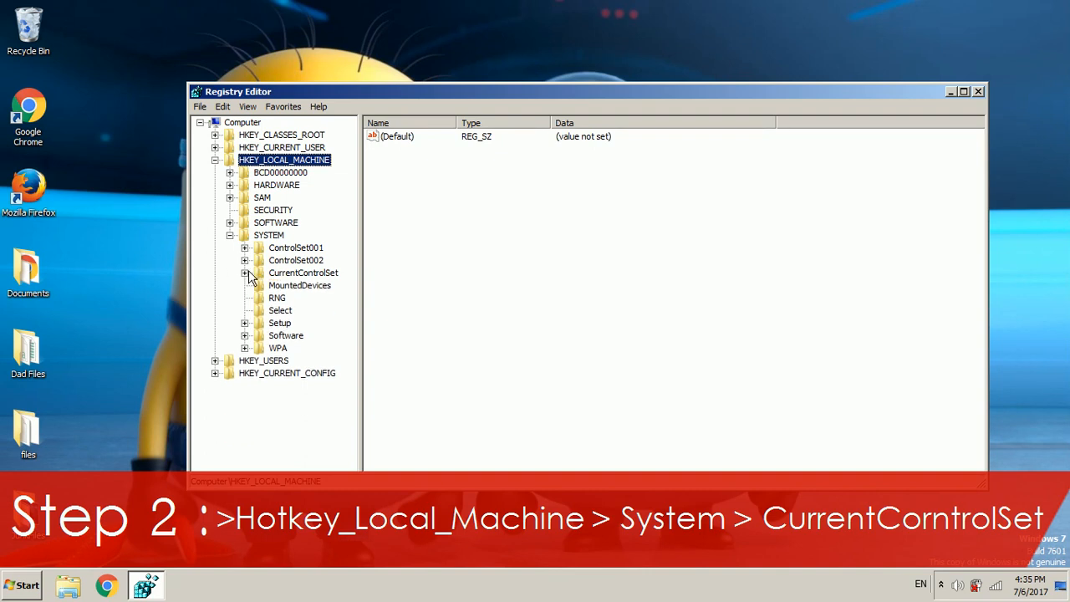
left_click(245, 273)
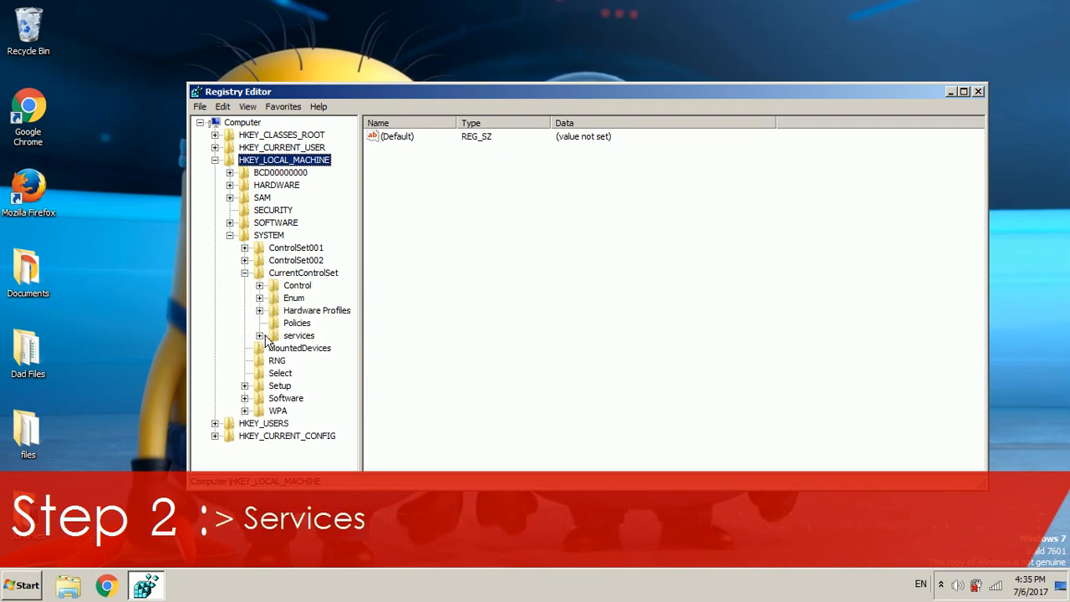
left_click(260, 335)
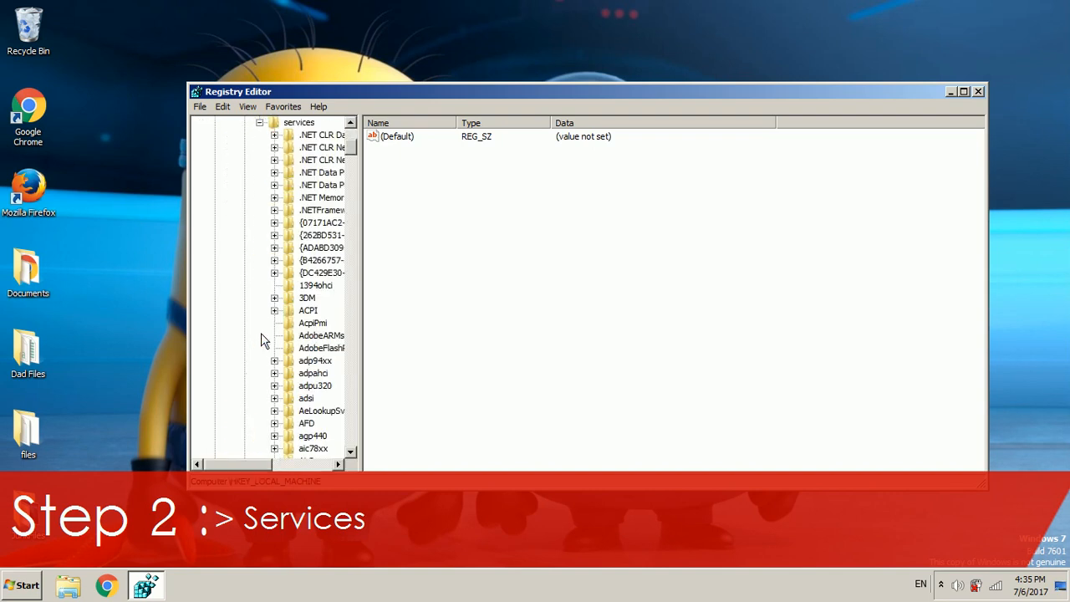
Step: Scroll through the services subkeys and select the Themes key
scroll("down", 3)
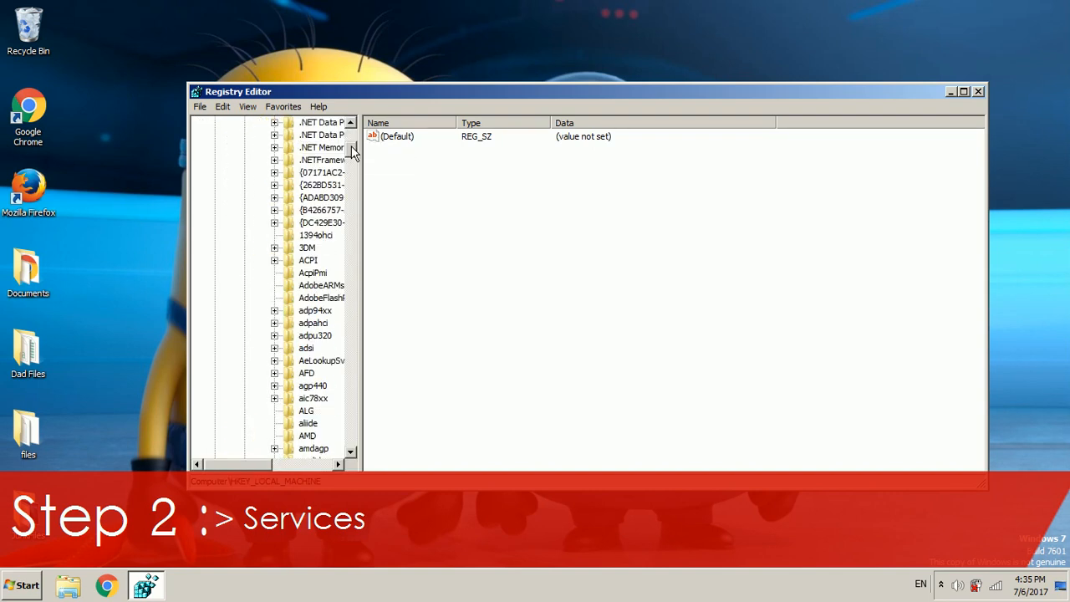
scroll("down", 3)
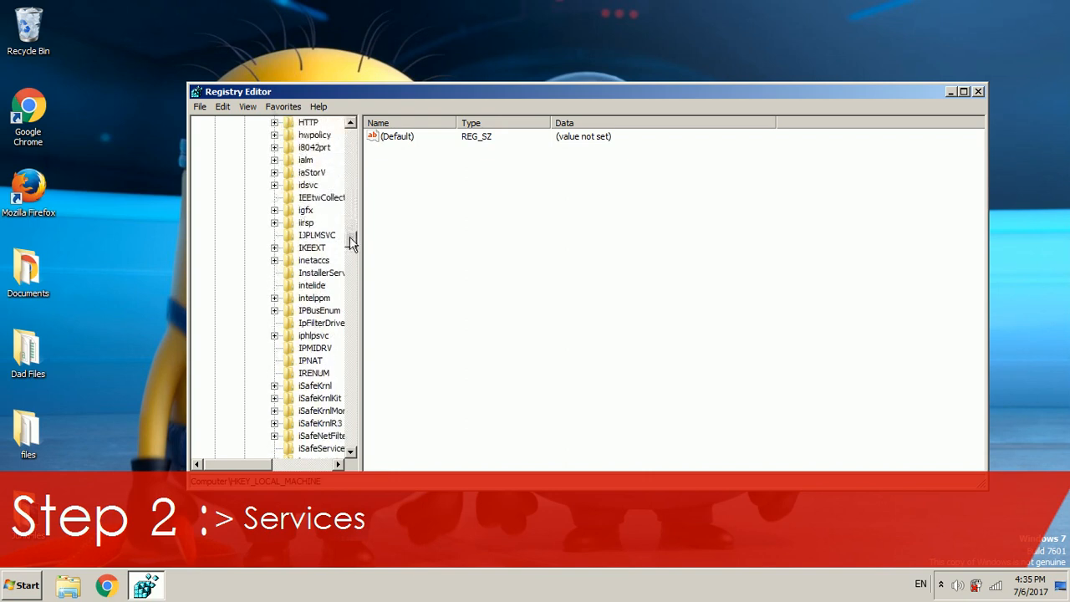
scroll("down", 3)
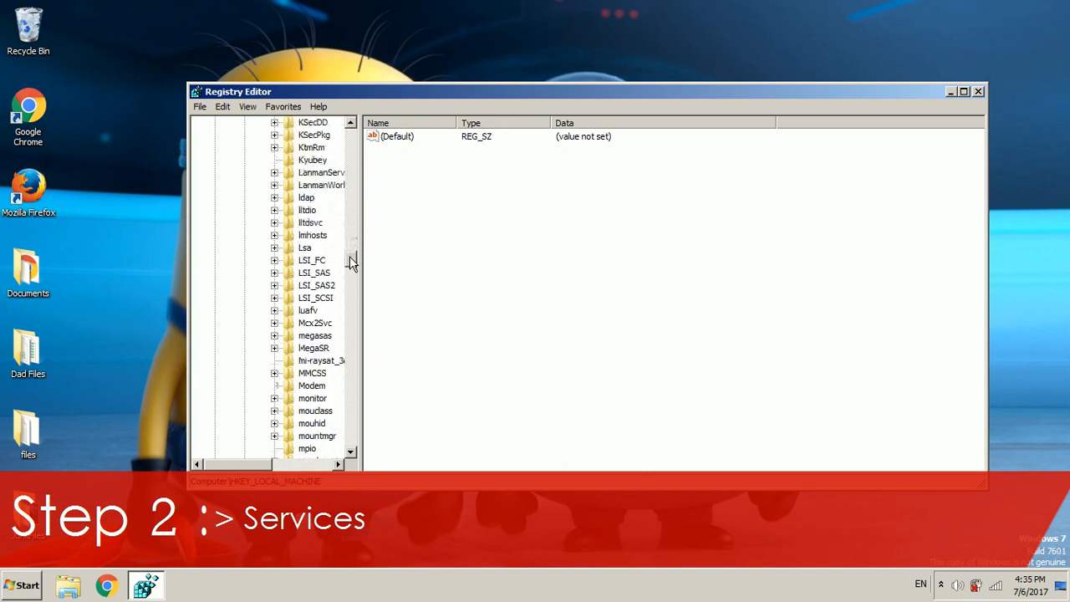
scroll("down", 3)
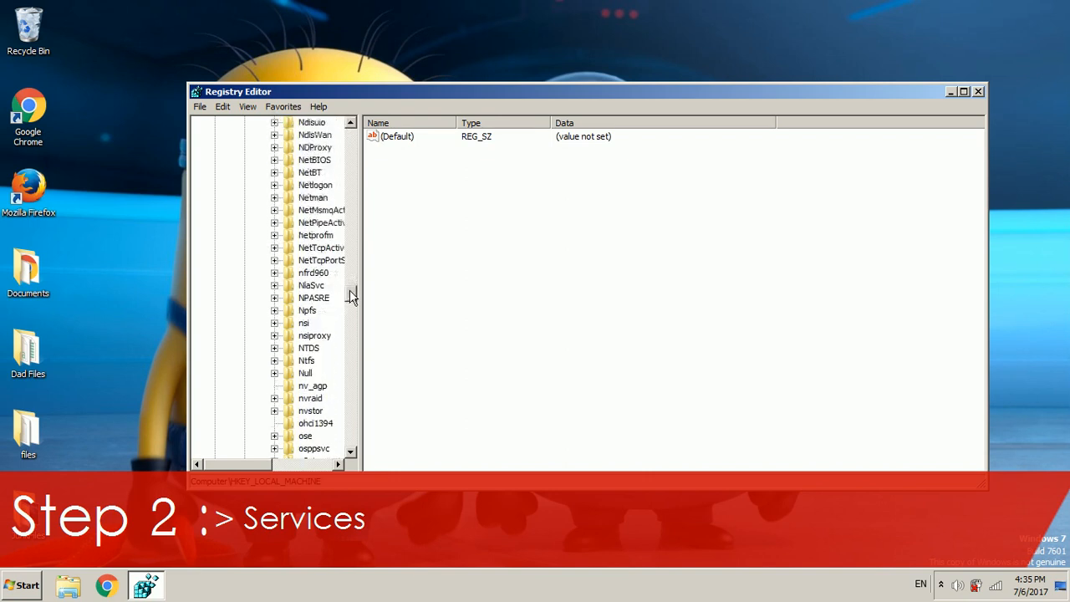
scroll("down", 3)
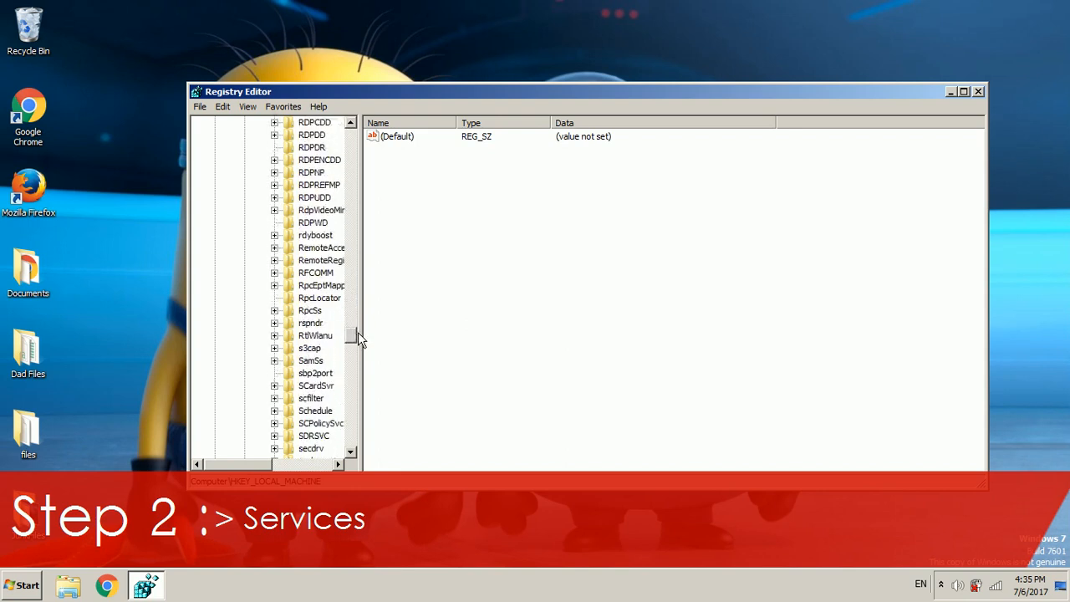
scroll("down", 3)
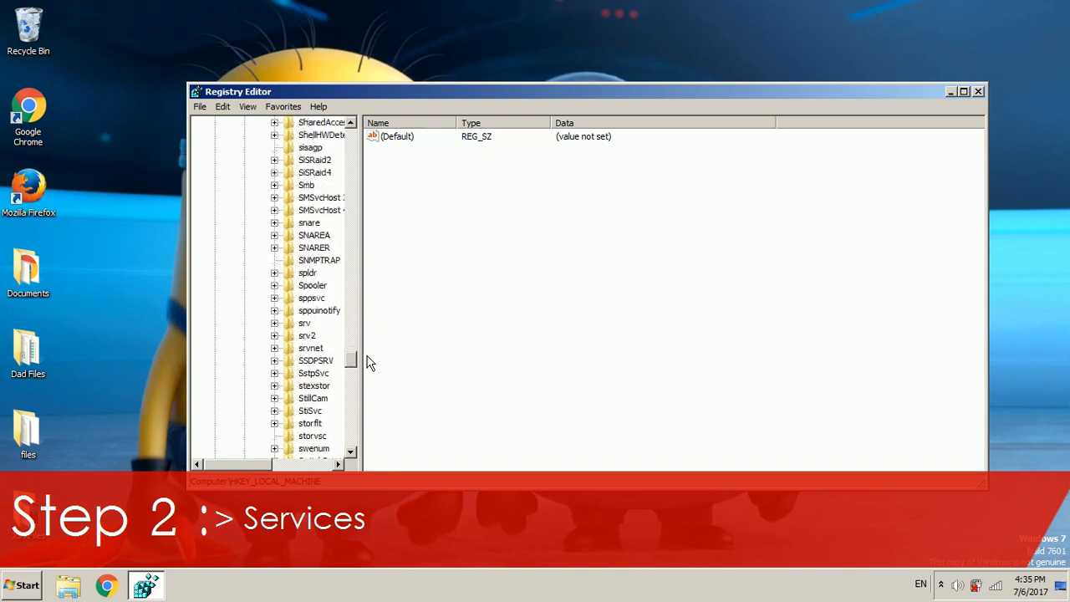
scroll("down", 3)
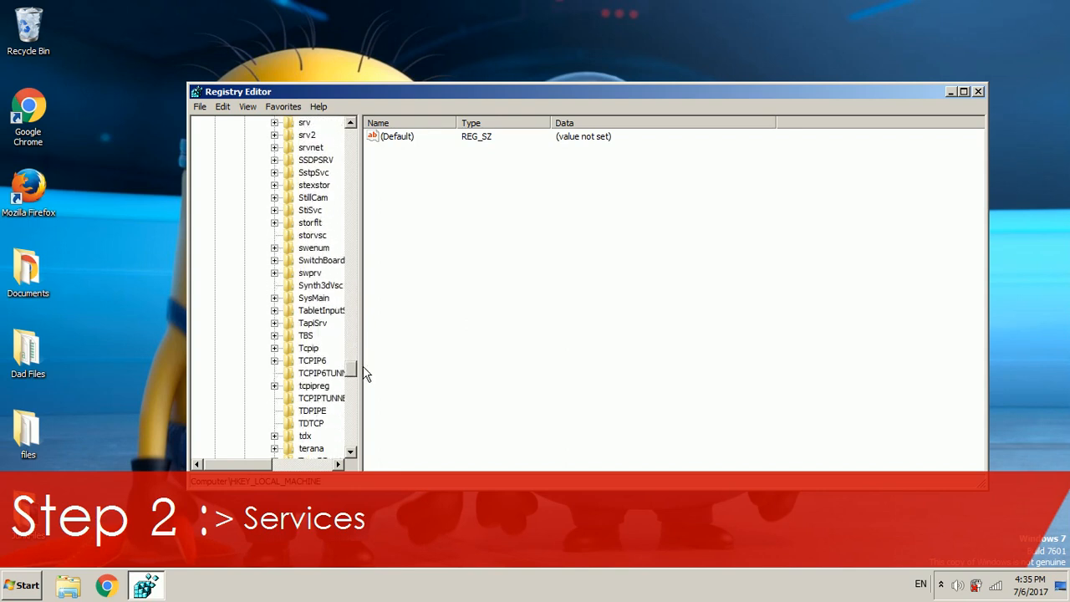
mouse_move(317, 381)
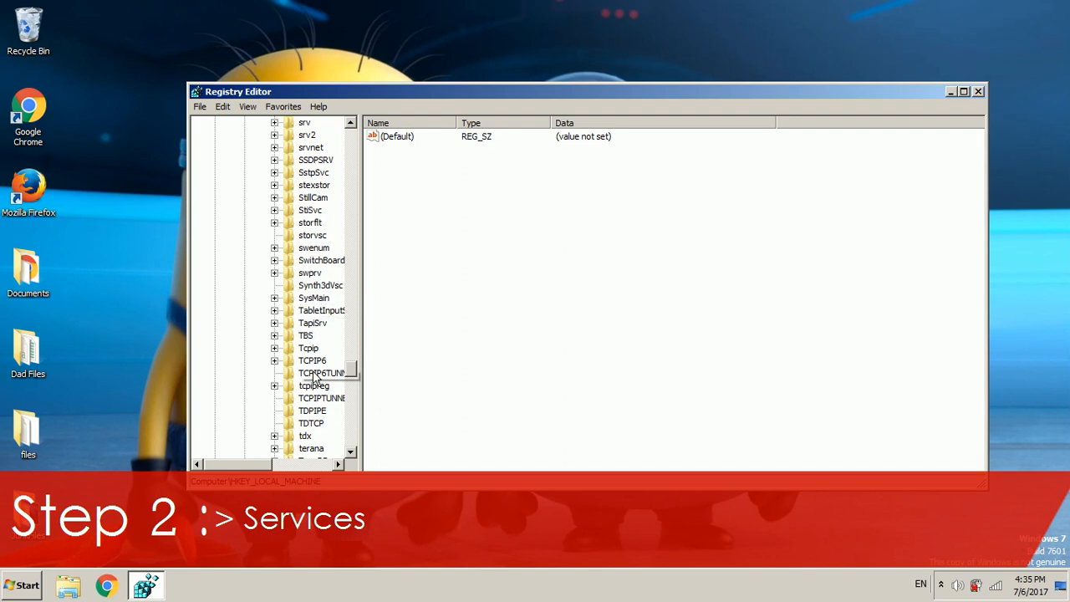
scroll("down", 3)
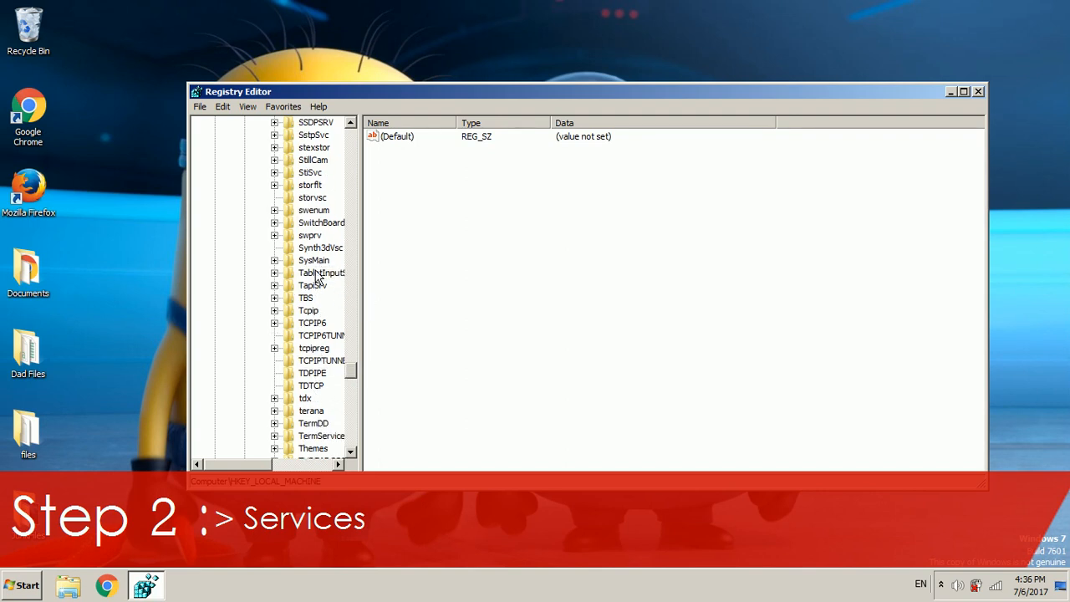
scroll("down", 3)
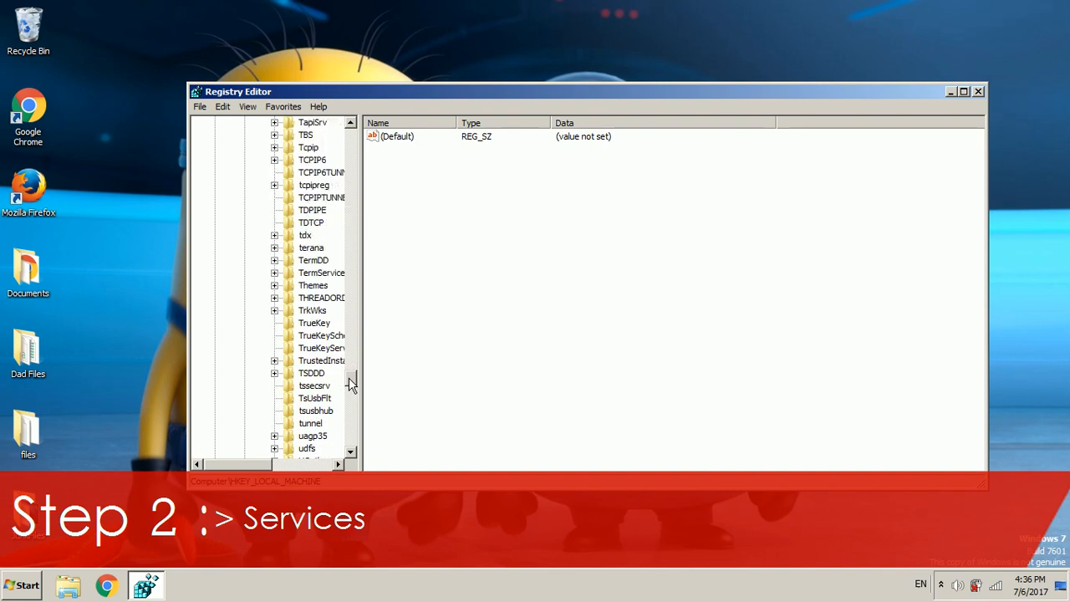
mouse_move(328, 293)
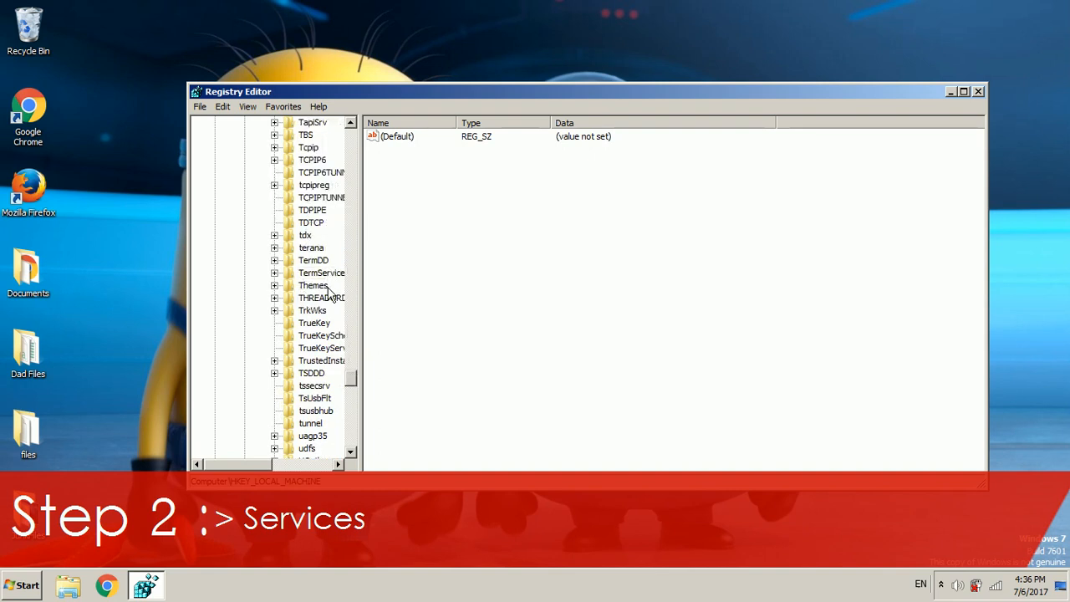
left_click(313, 285)
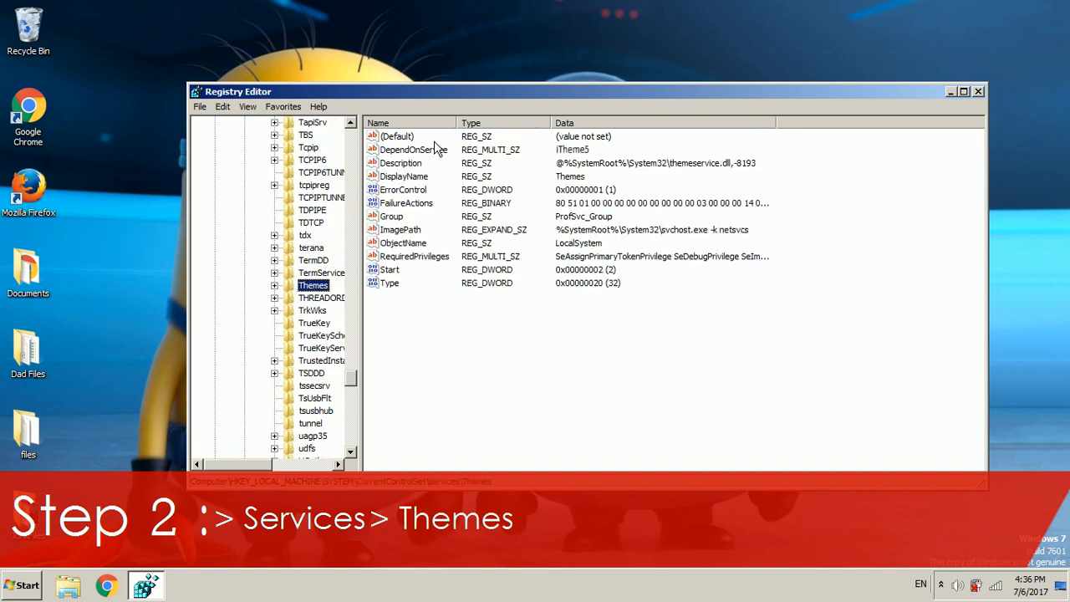
mouse_move(418, 372)
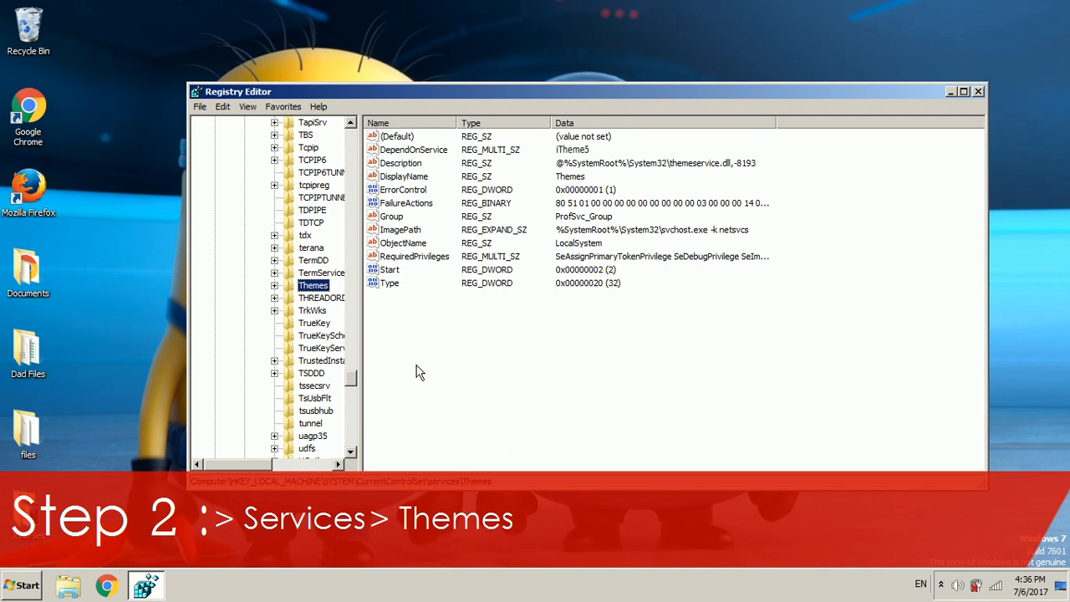
mouse_move(418, 163)
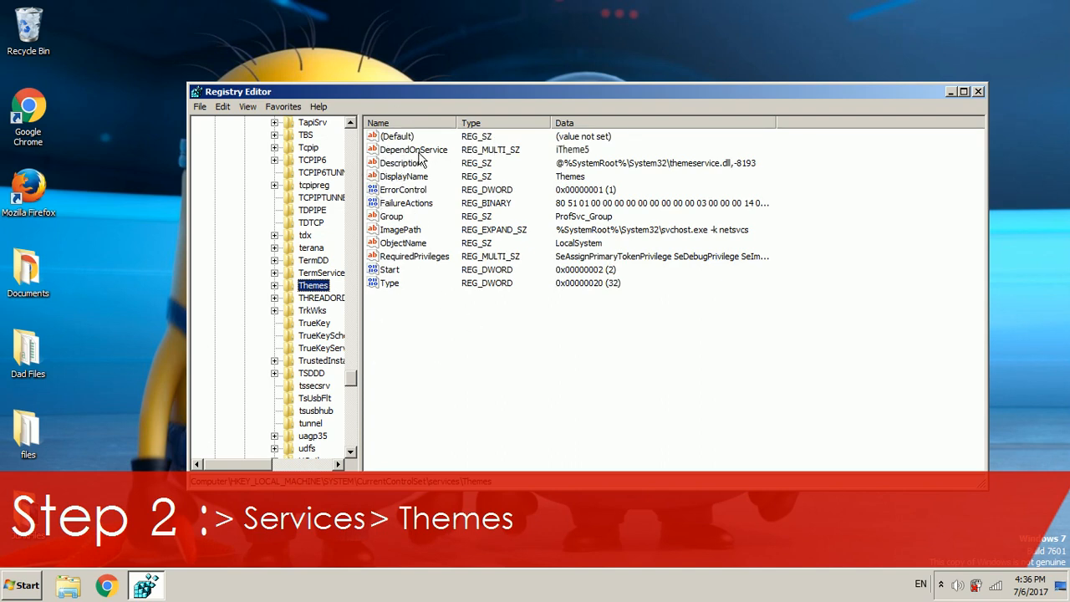
Step: Open the Themes key's DependOnService value in Edit Multi-String
left_click(413, 149)
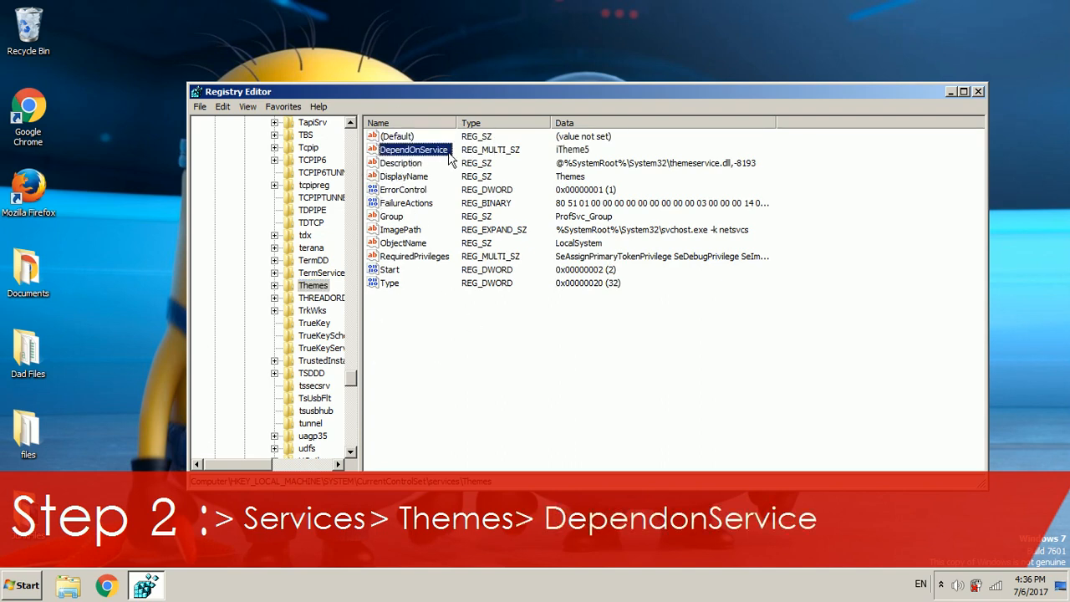
double_click(413, 149)
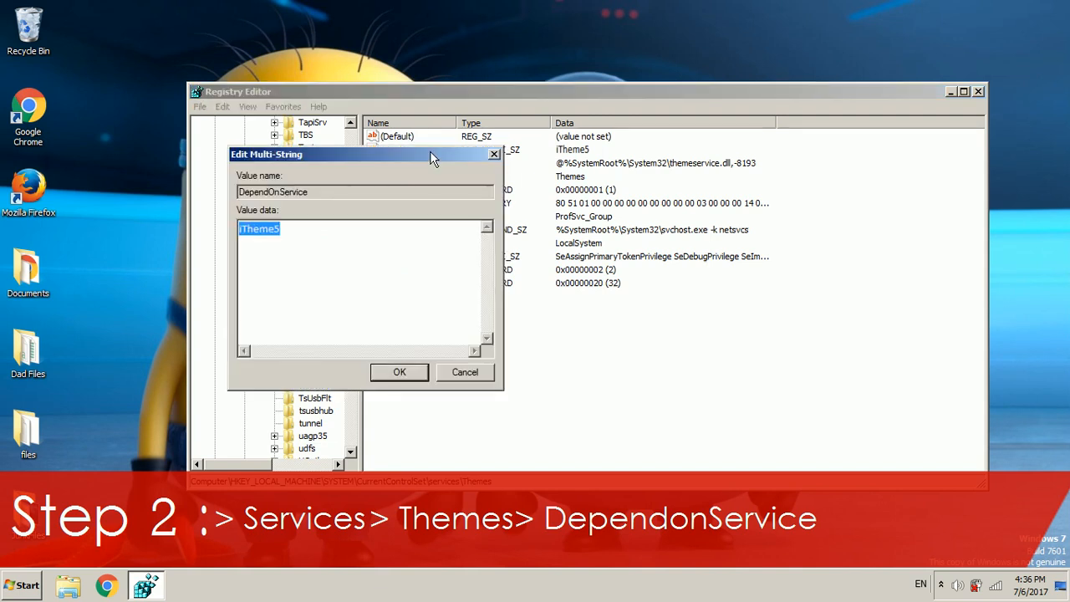
mouse_move(684, 351)
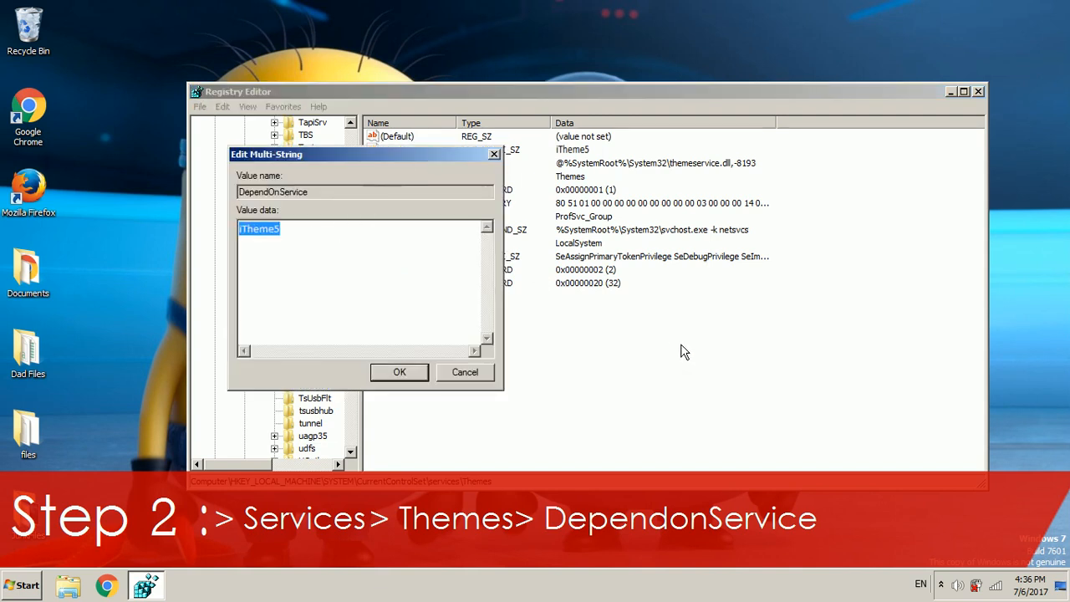
mouse_move(680, 331)
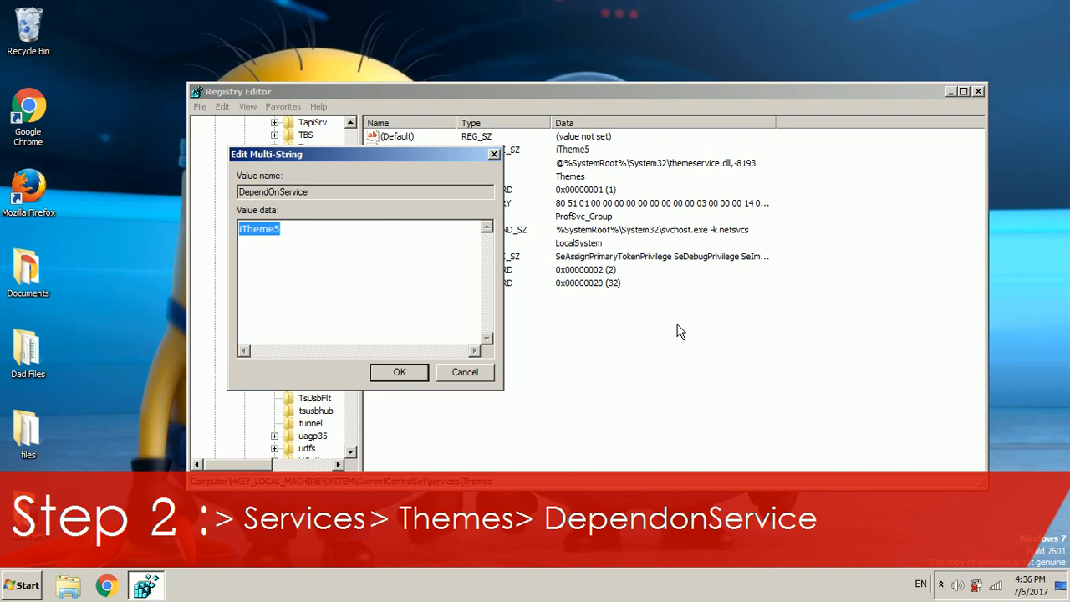
mouse_move(422, 252)
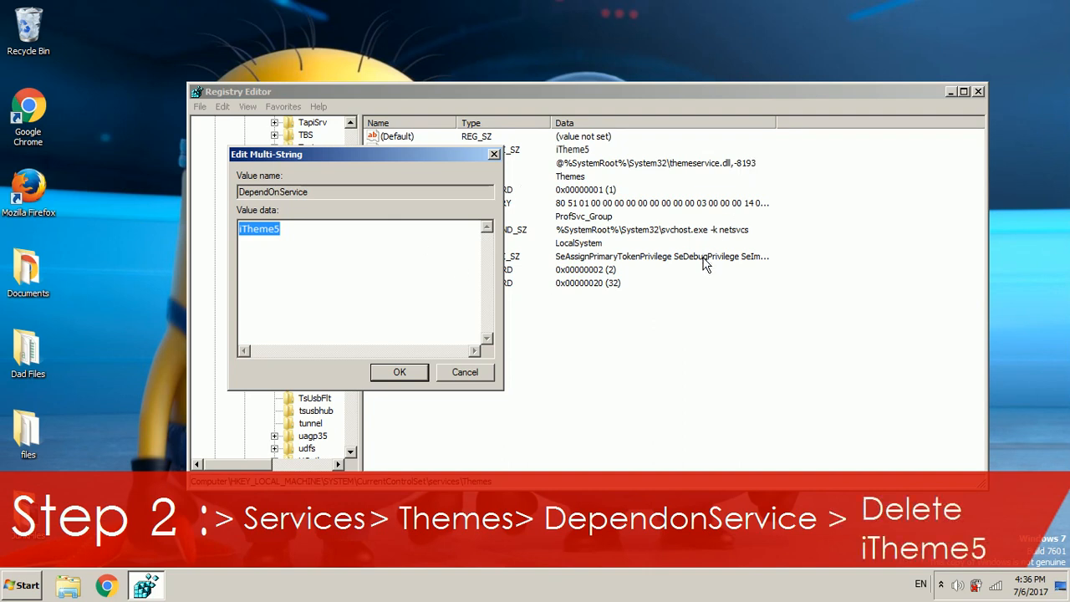
mouse_move(393, 297)
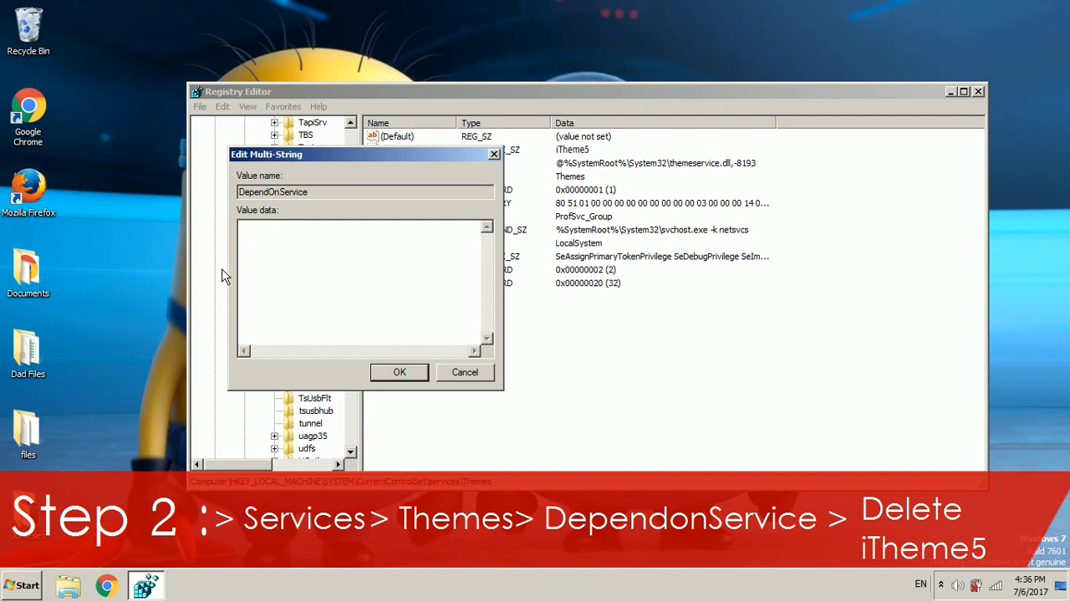
Step: Save DependOnService with iTheme5 removed and the value data empty
left_click(399, 372)
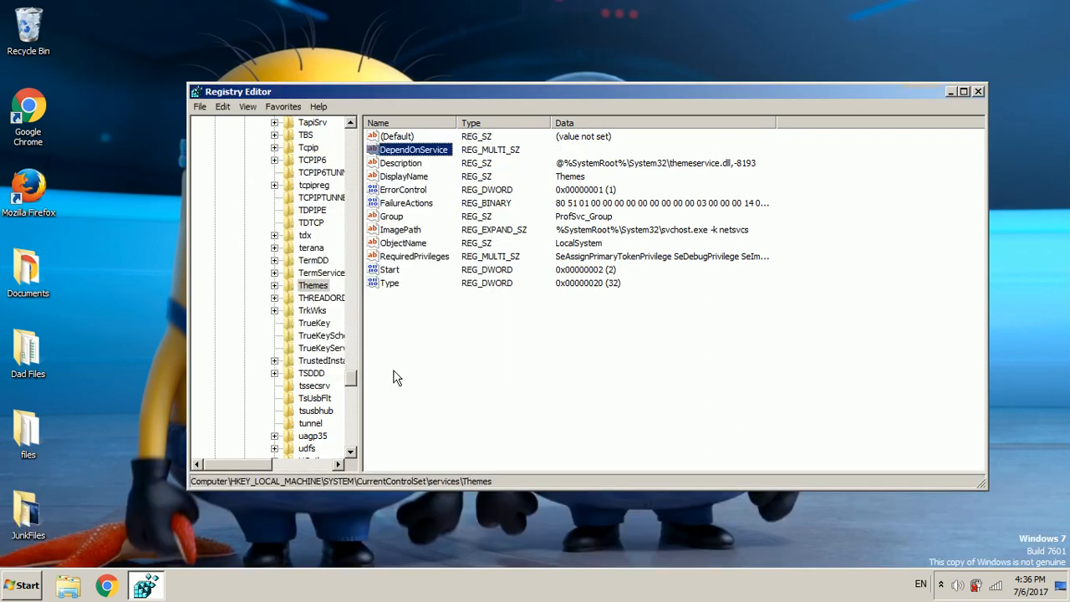
mouse_move(521, 165)
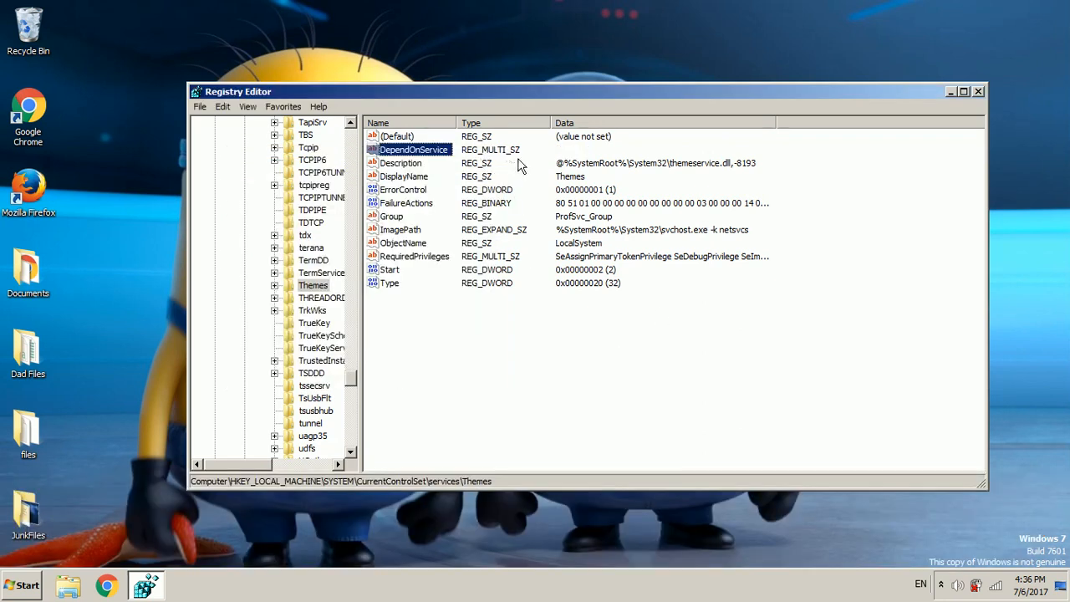
mouse_move(489, 272)
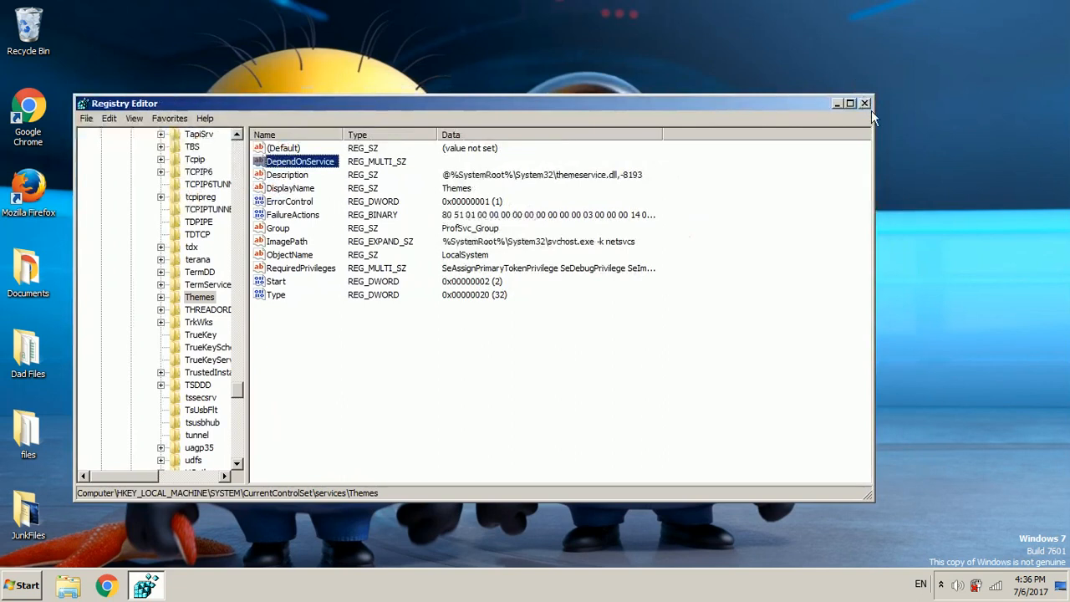
Step: Close the Registry Editor window
left_click(865, 103)
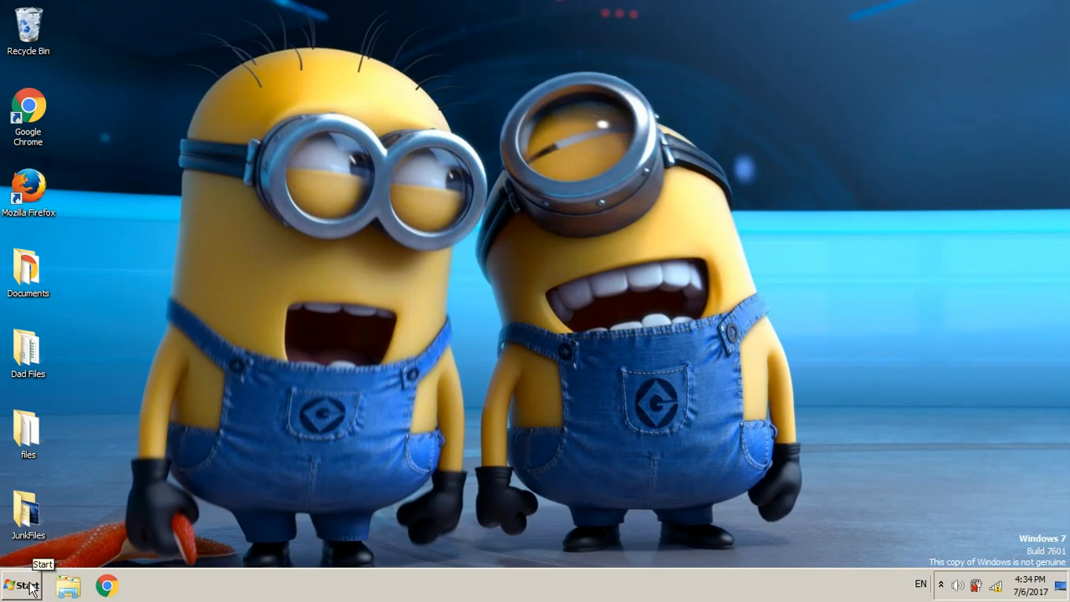
Step: Search 'ru' from the Start menu and open Run
left_click(22, 585)
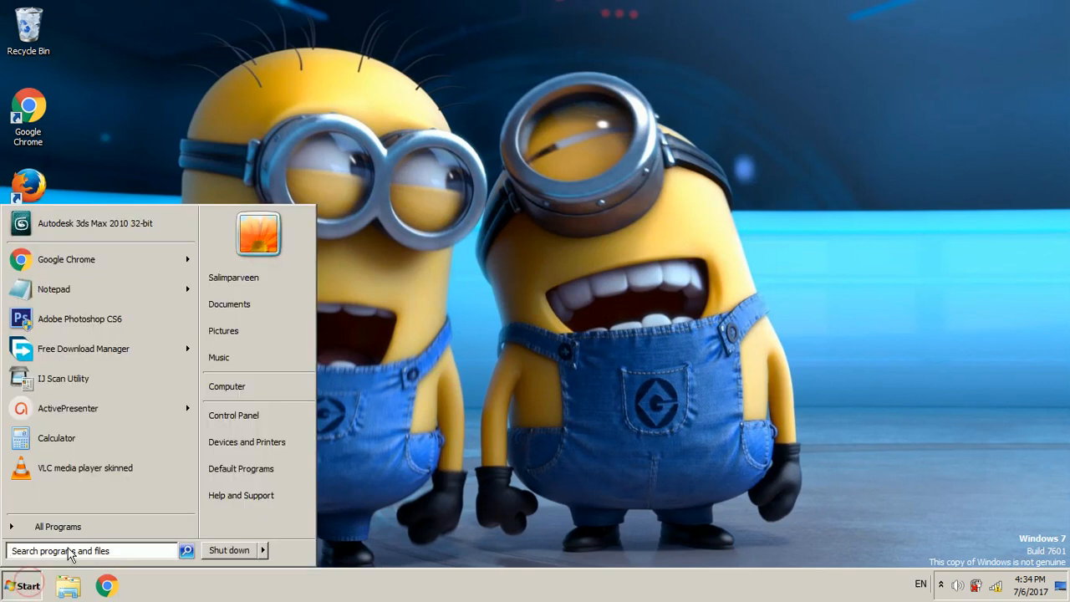
type("run")
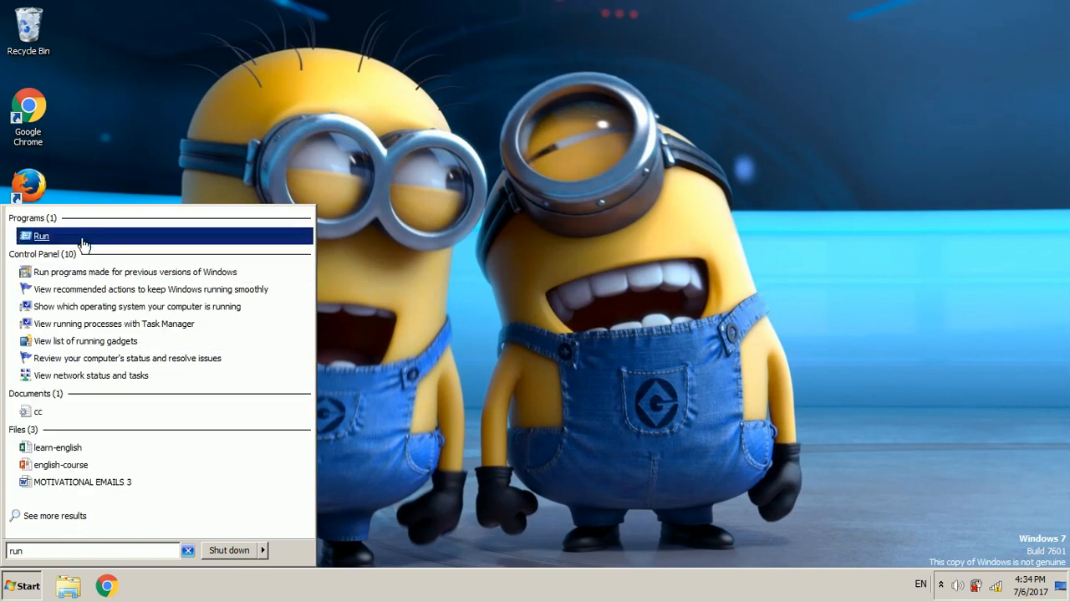
left_click(41, 235)
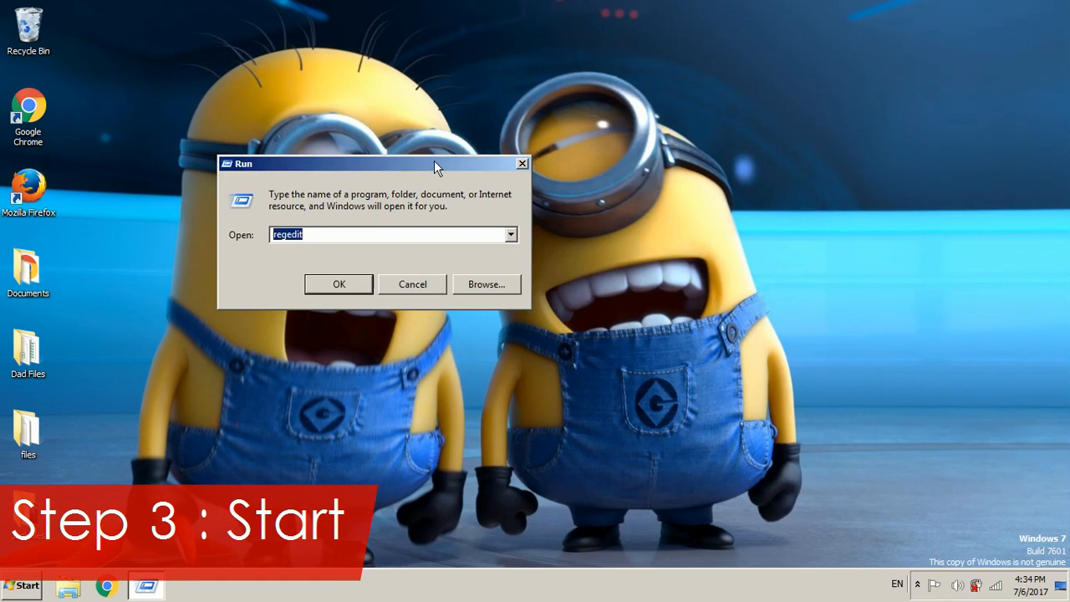
Step: Launch the Services console from Run and scroll to the Themes service
type("s")
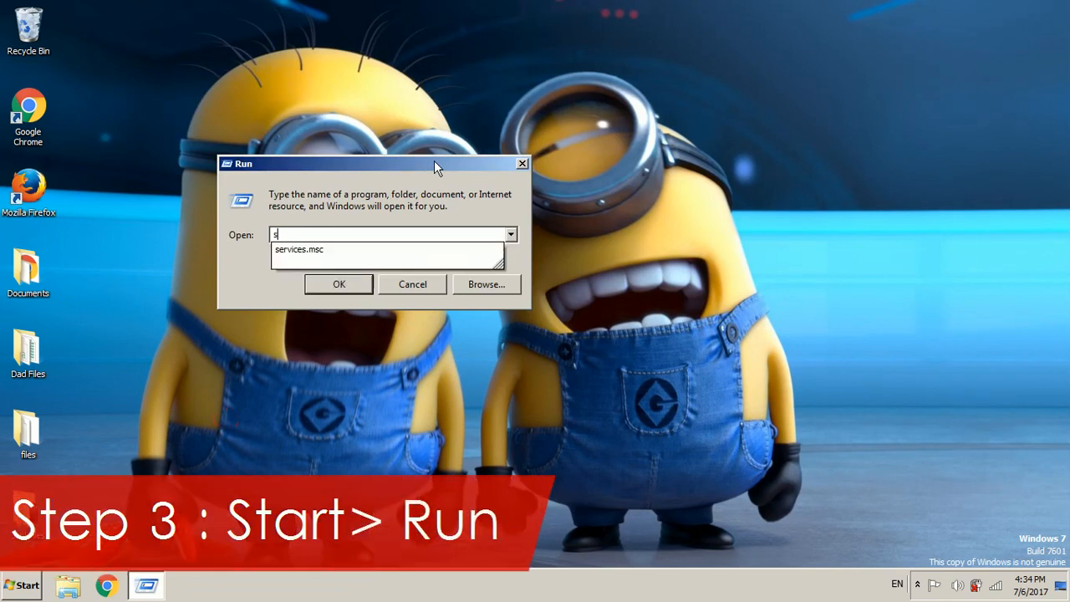
type("ervice")
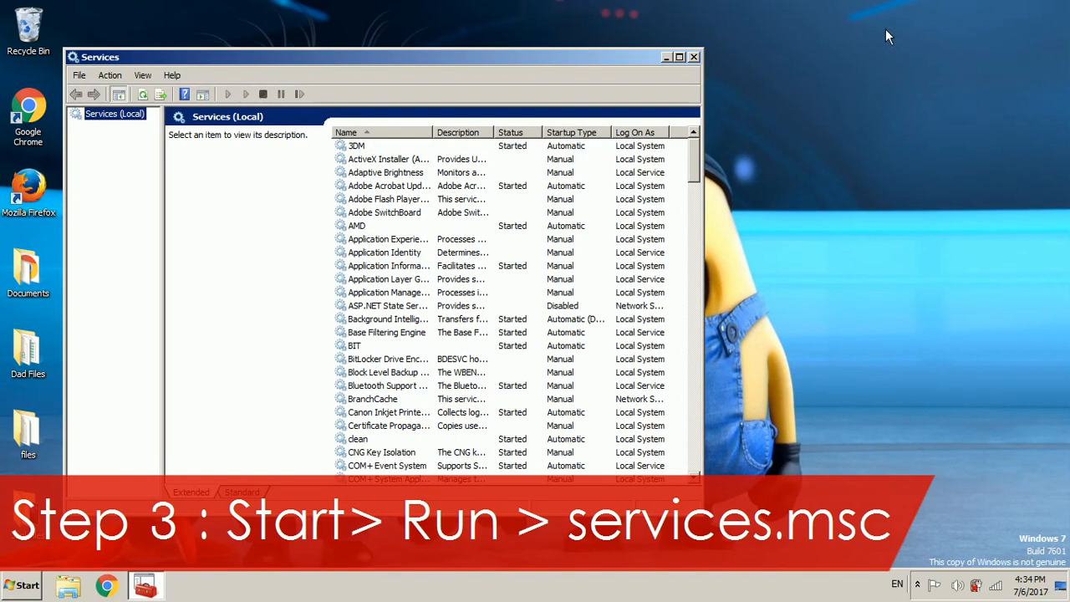
scroll("down", 3)
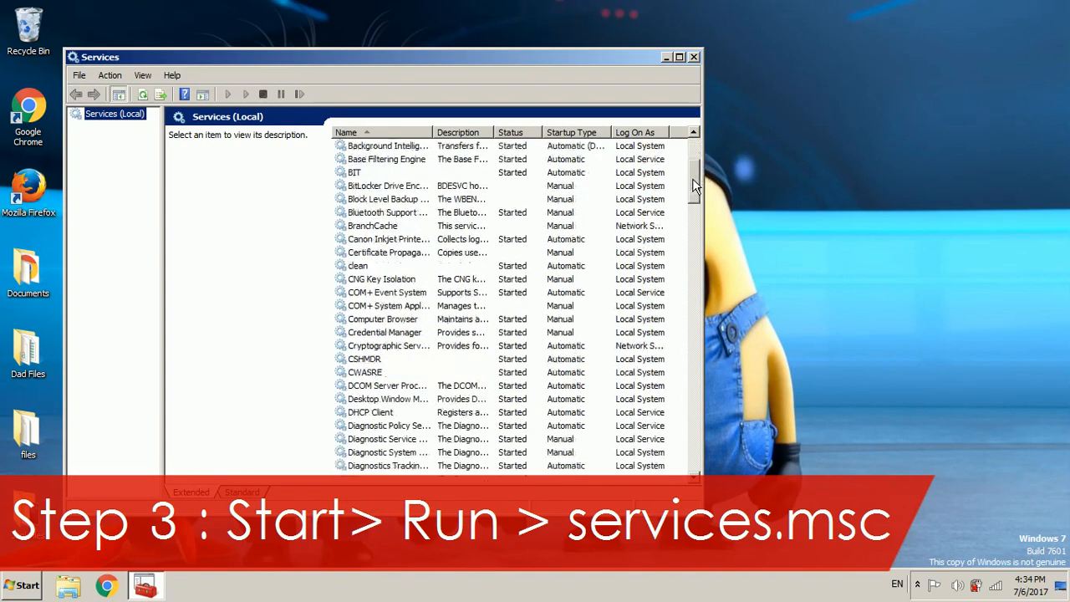
scroll("down", 3)
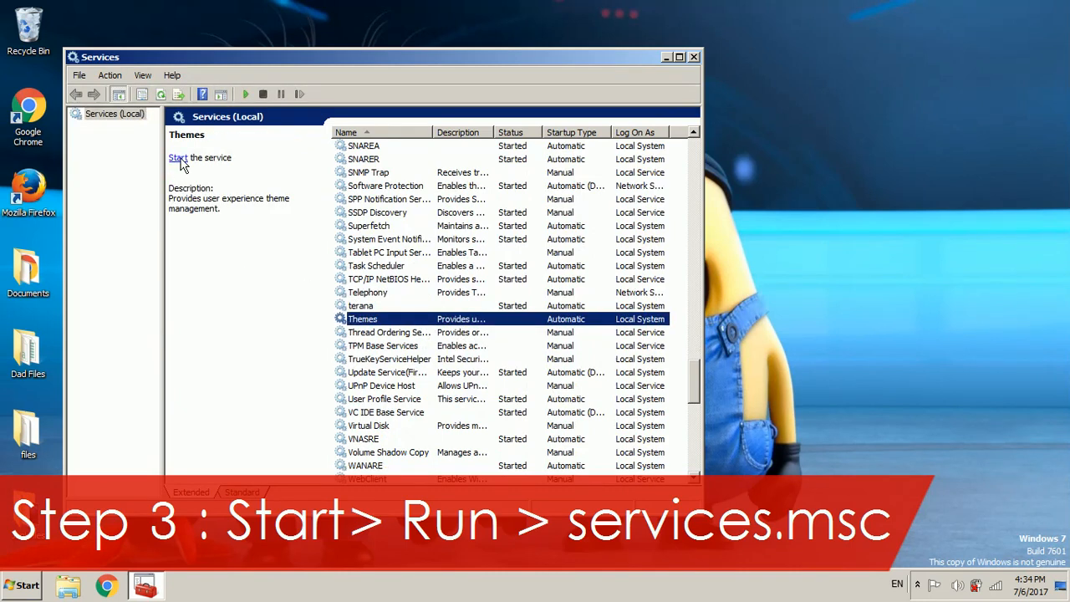
Step: Start the Themes service, dismiss error 1075, and close Services
left_click(178, 157)
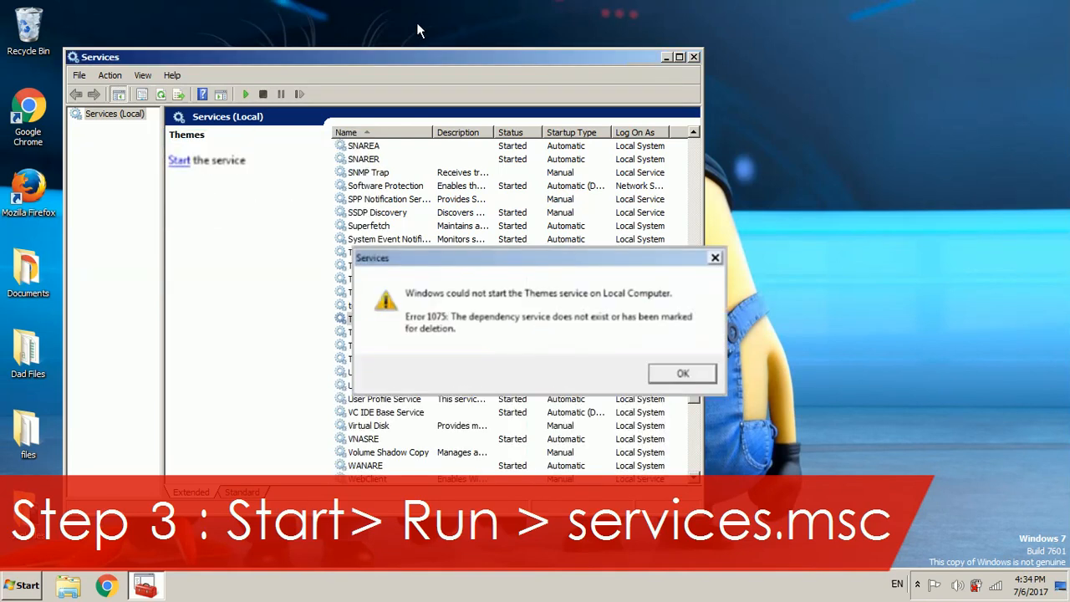
left_click(682, 373)
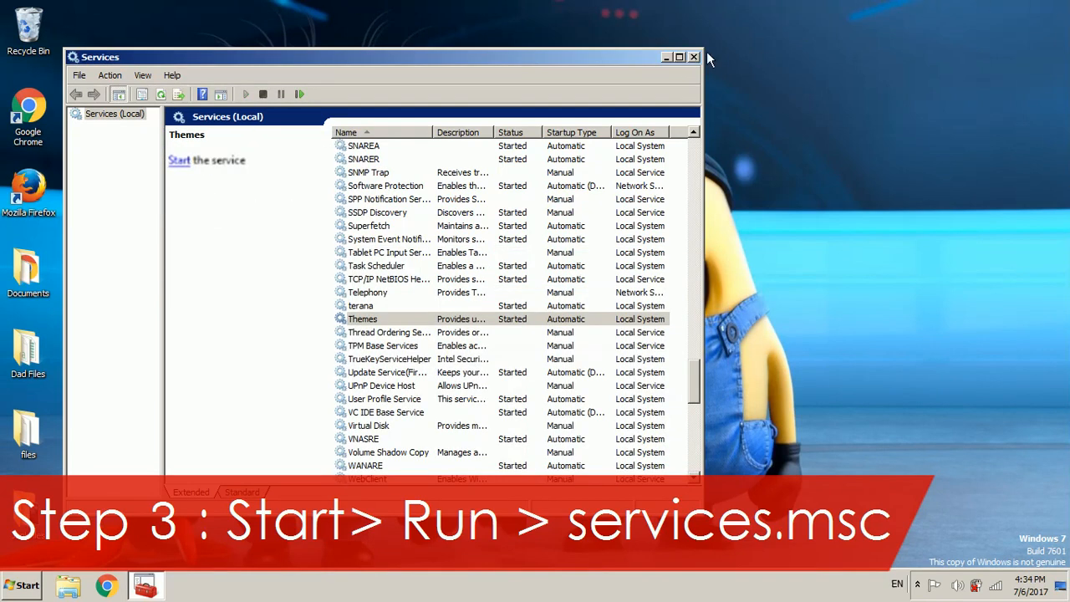
left_click(694, 56)
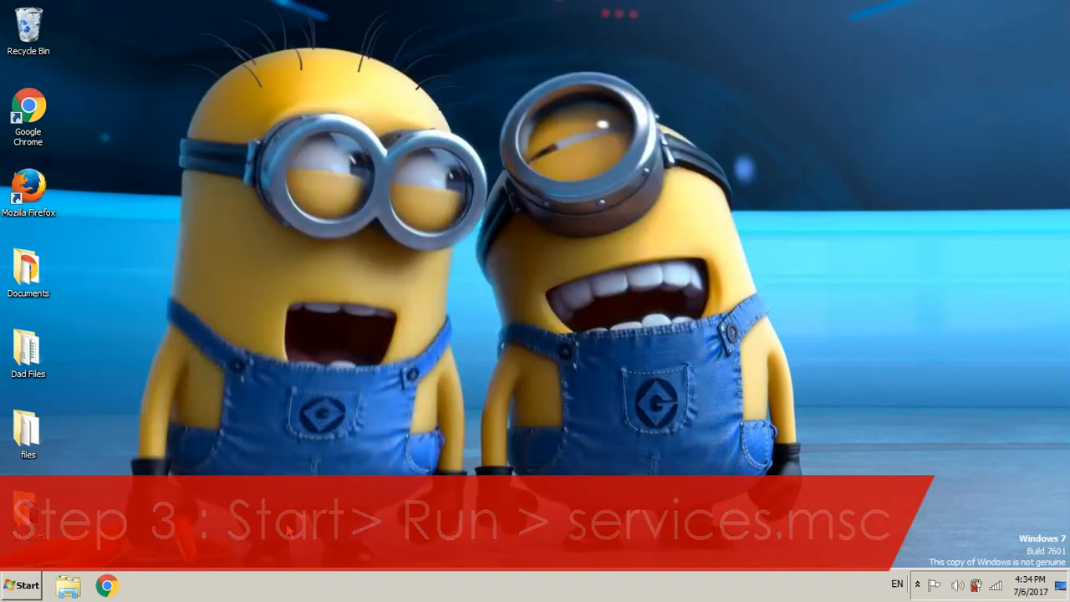
Step: Open Personalization from the desktop menu and scroll through the themes list
right_click(678, 82)
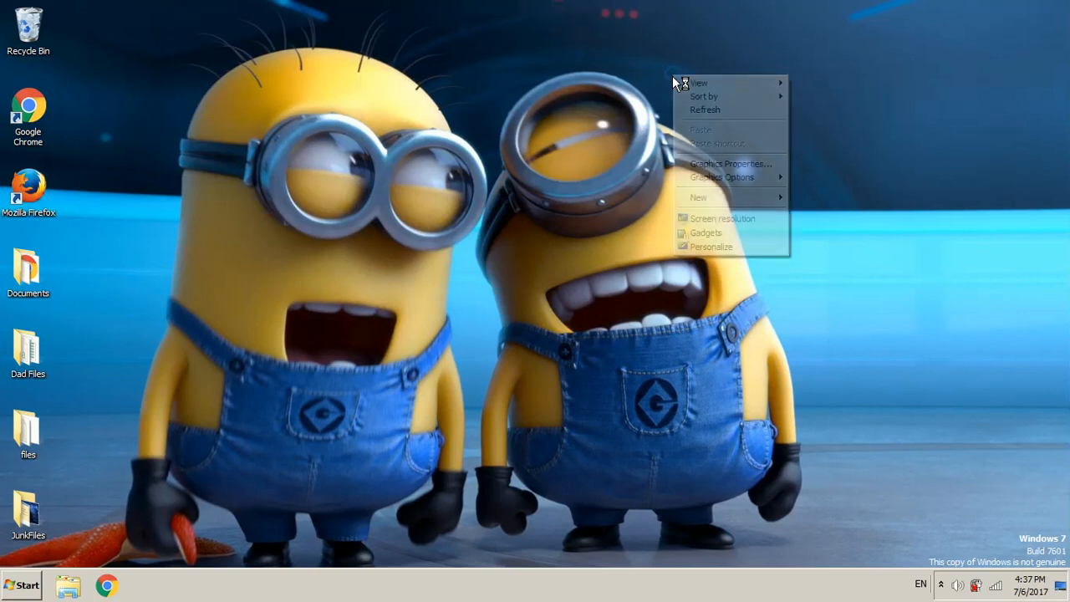
left_click(712, 246)
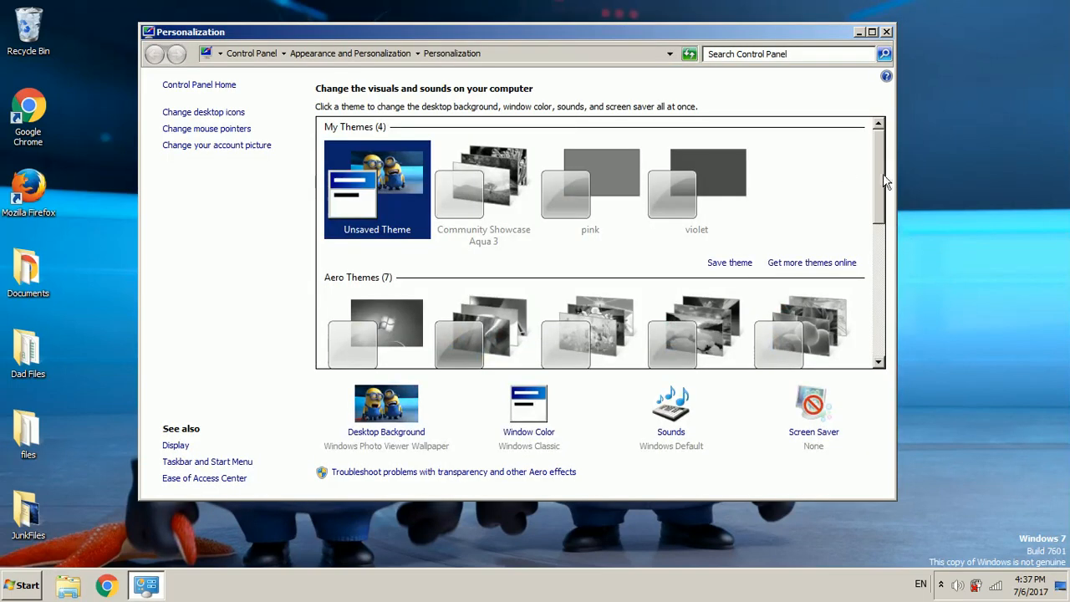
scroll("down", 3)
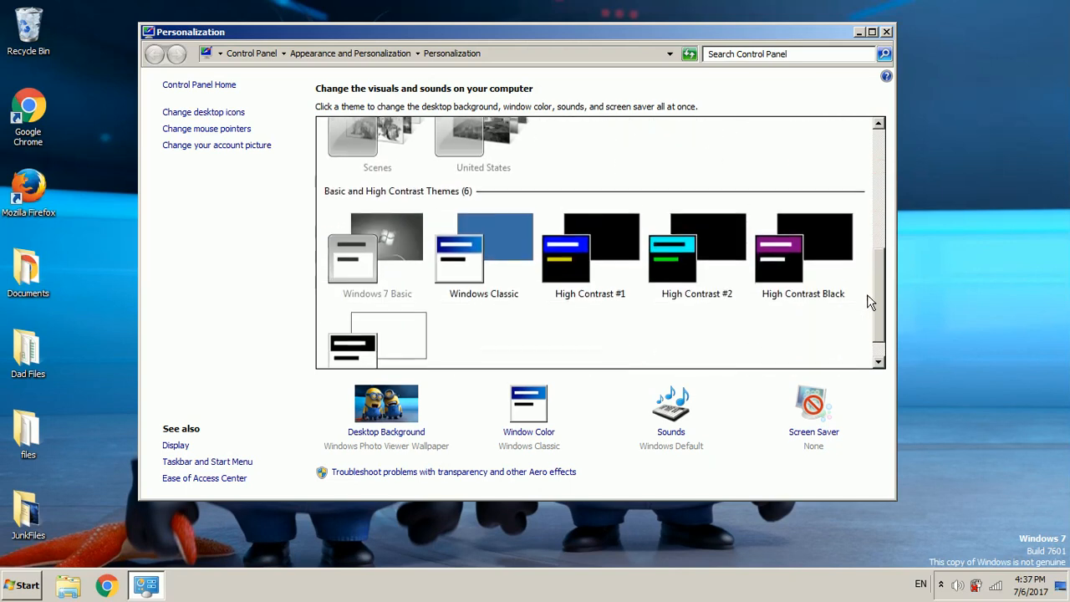
scroll("down", 3)
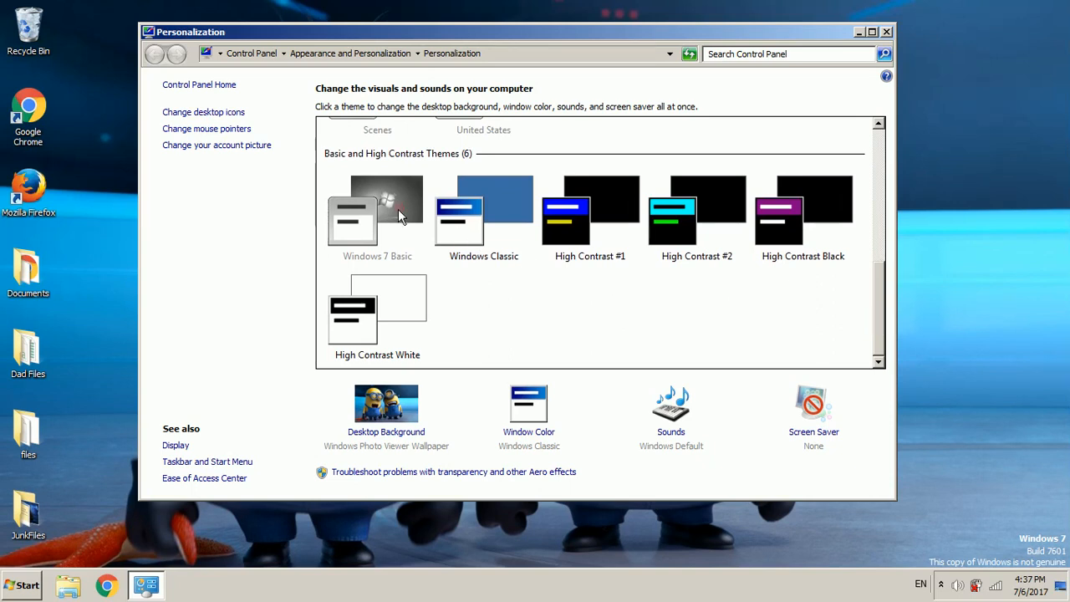
mouse_move(914, 45)
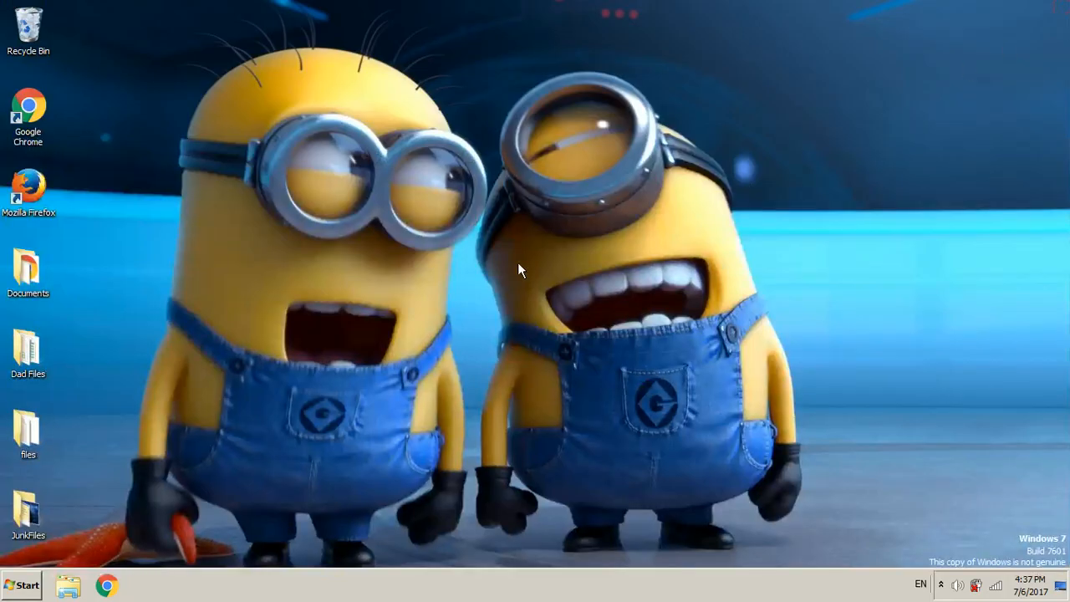
Step: Restart the computer from the Start menu's shutdown options
left_click(21, 585)
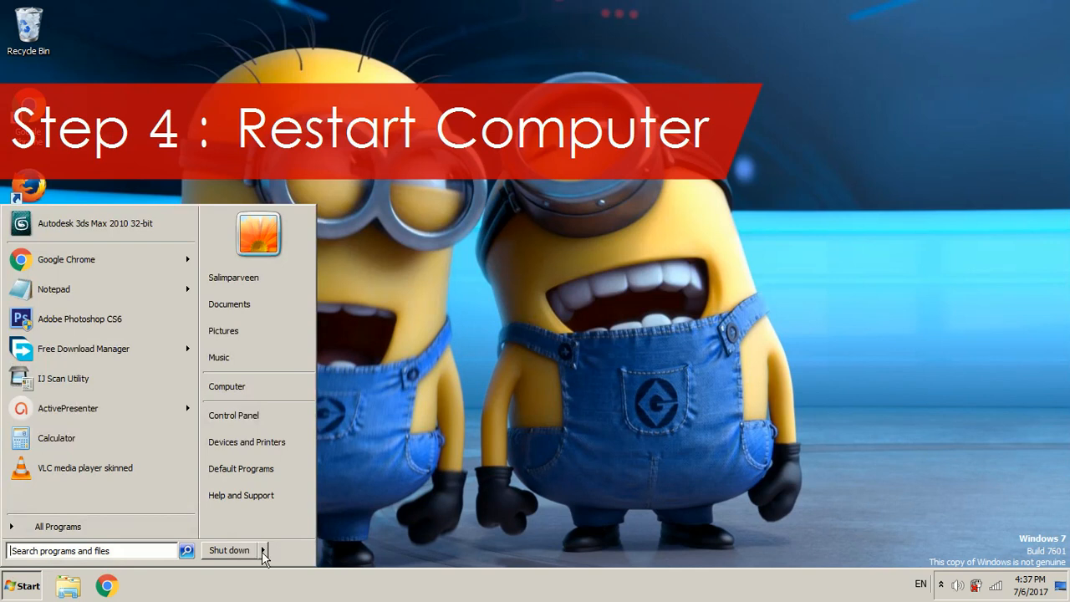
left_click(263, 550)
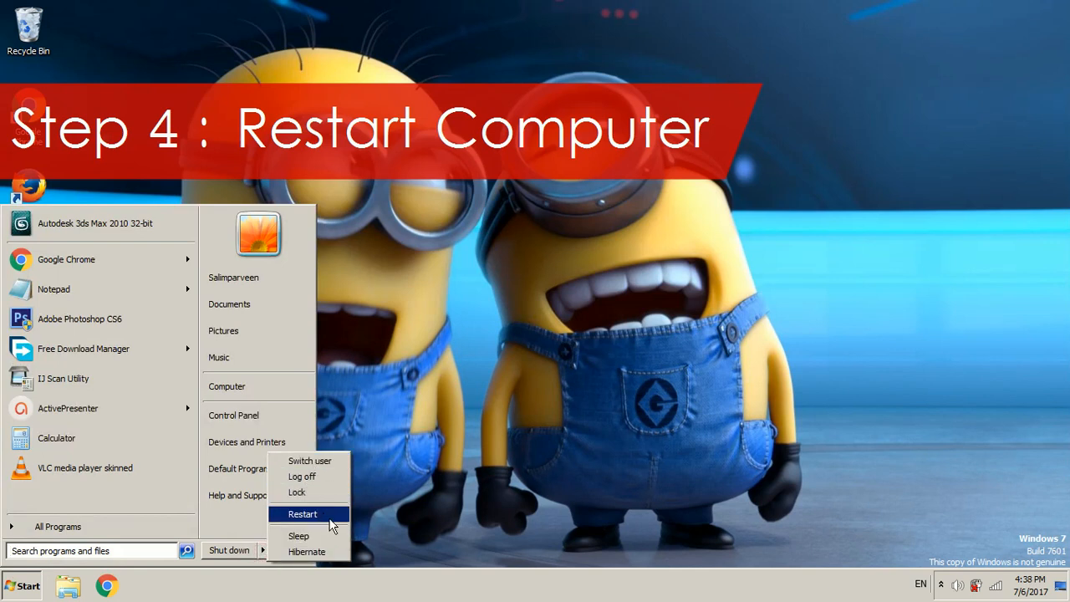
left_click(302, 514)
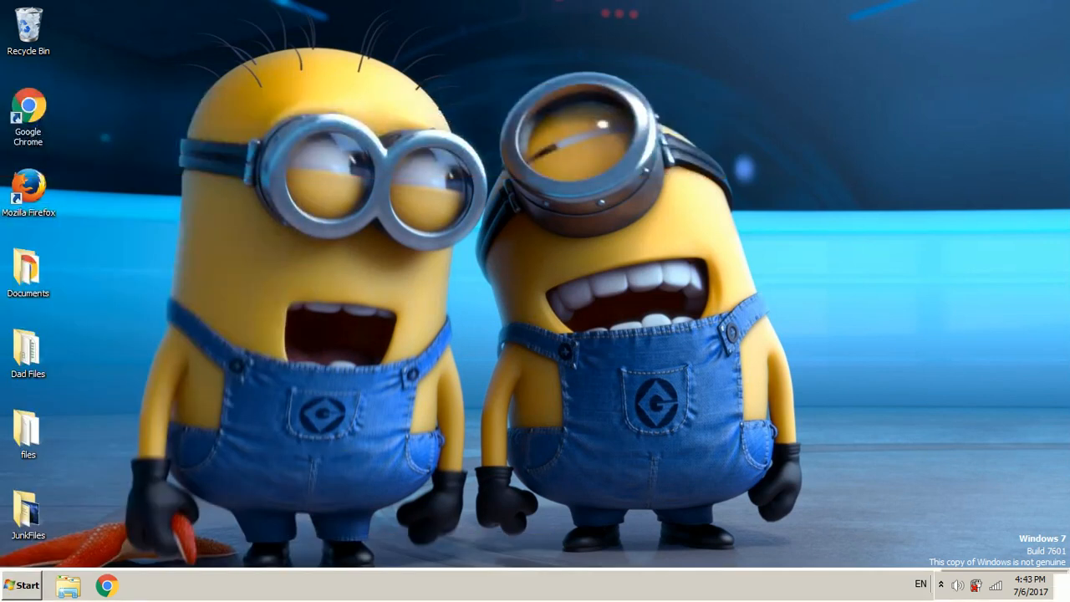
mouse_move(807, 121)
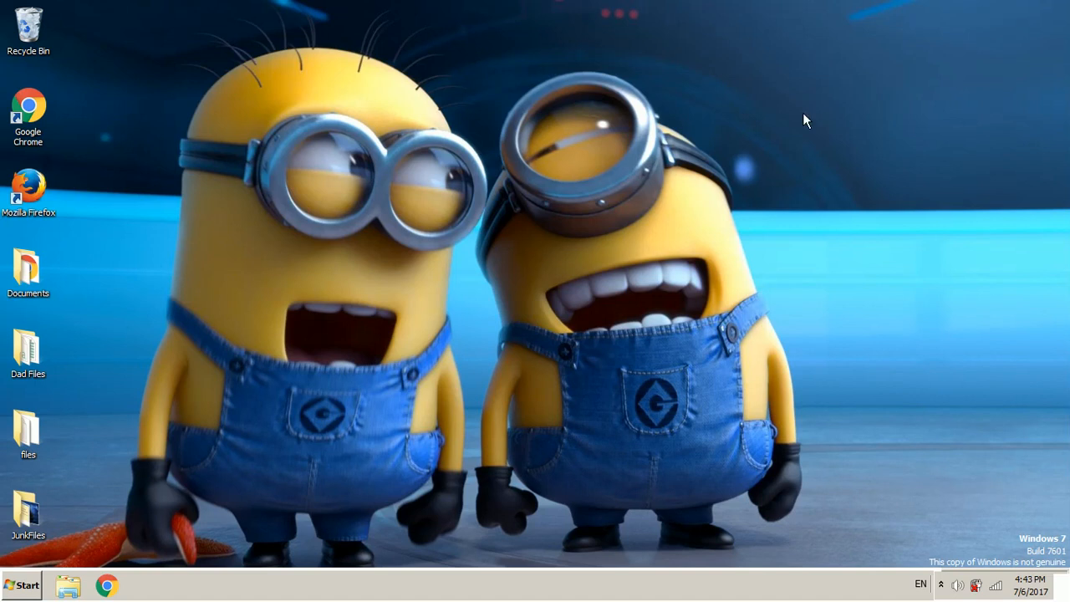
mouse_move(866, 137)
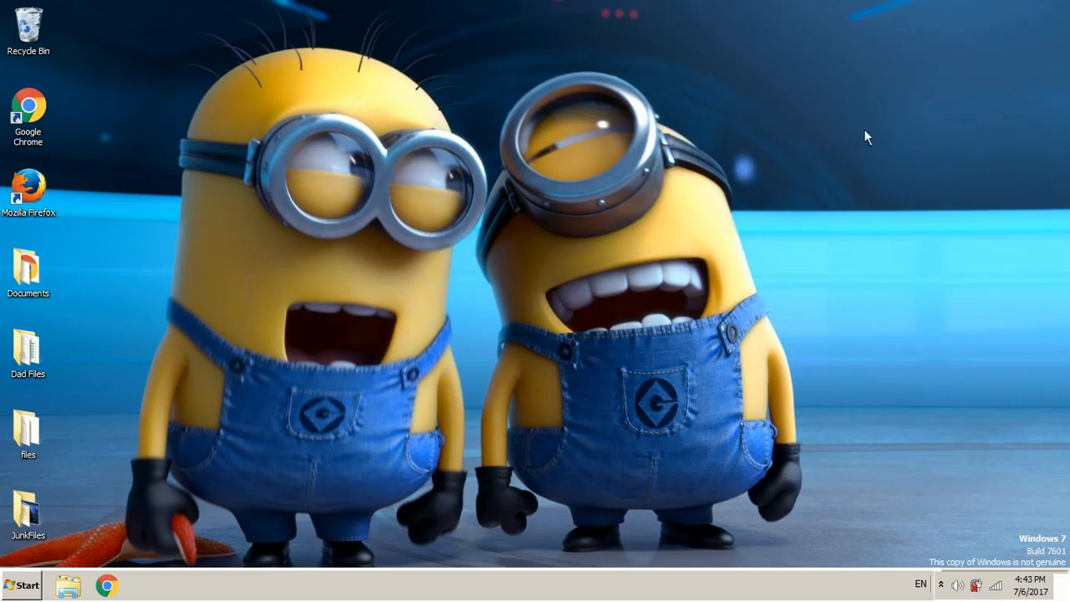
mouse_move(817, 509)
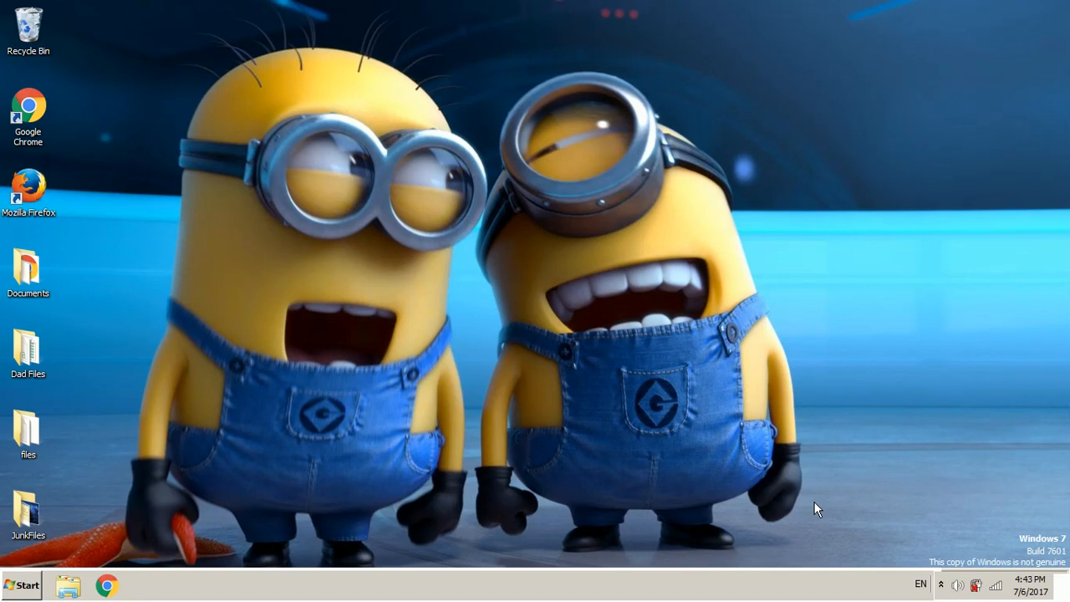
mouse_move(498, 135)
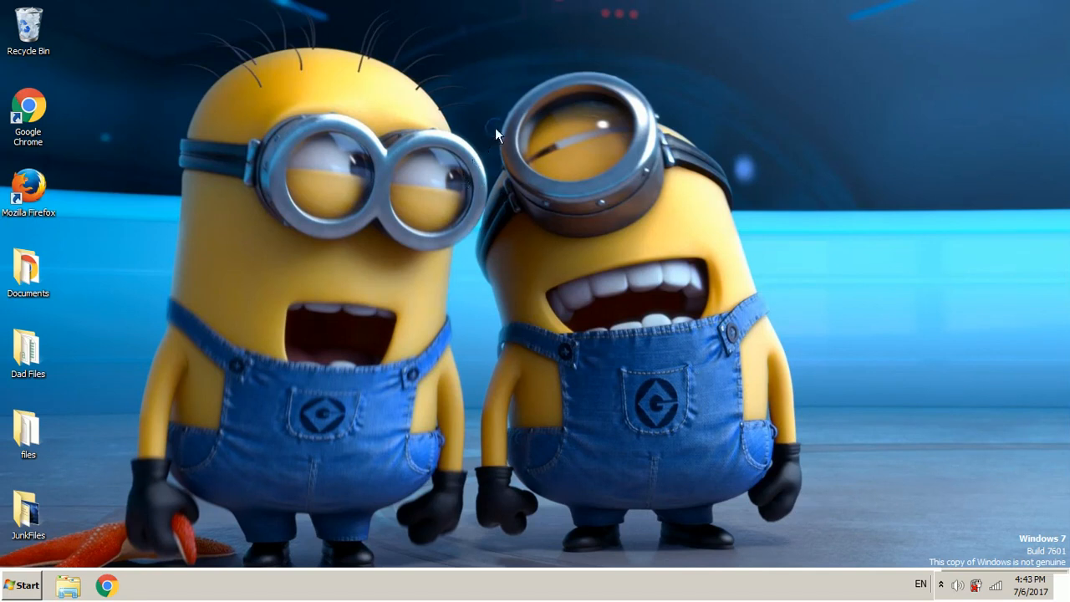
Step: Apply the Windows 7 Aero theme in Personalization, then minimize the window to view the desktop
right_click(496, 134)
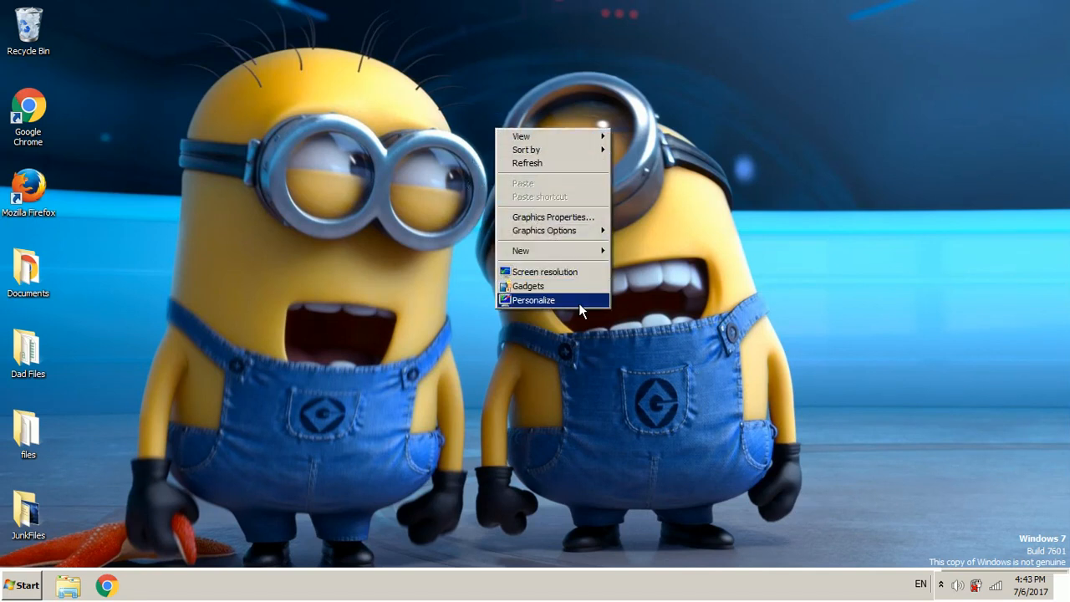
left_click(533, 300)
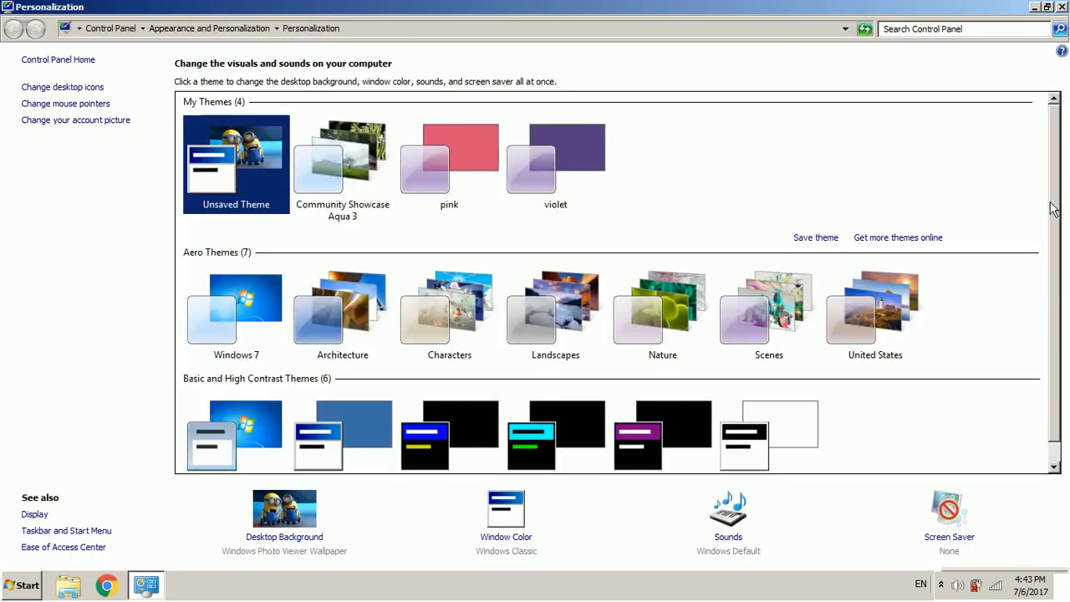
scroll("down", 3)
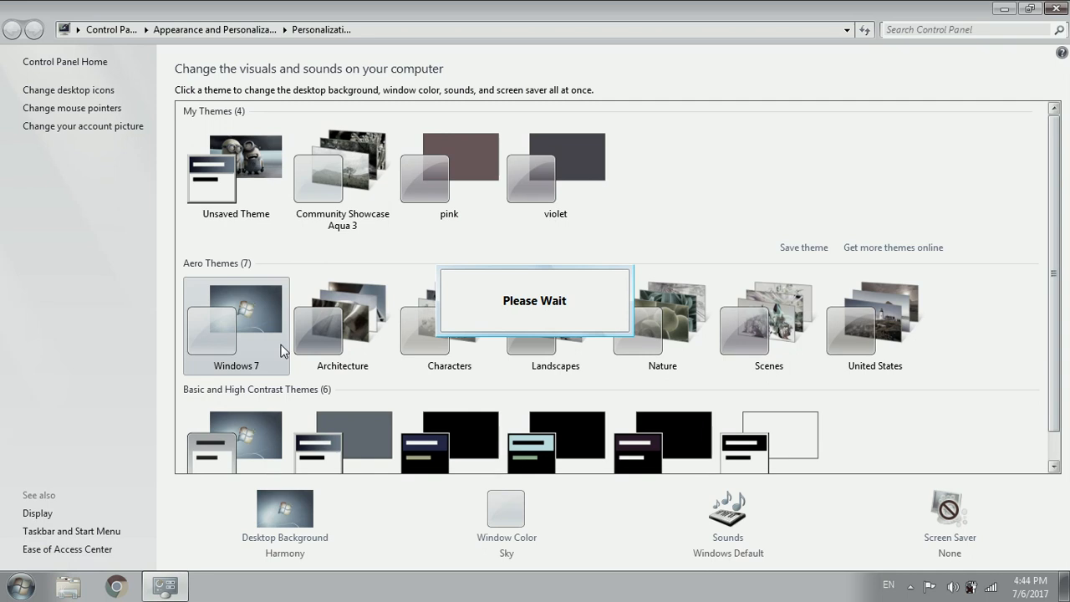
mouse_move(162, 376)
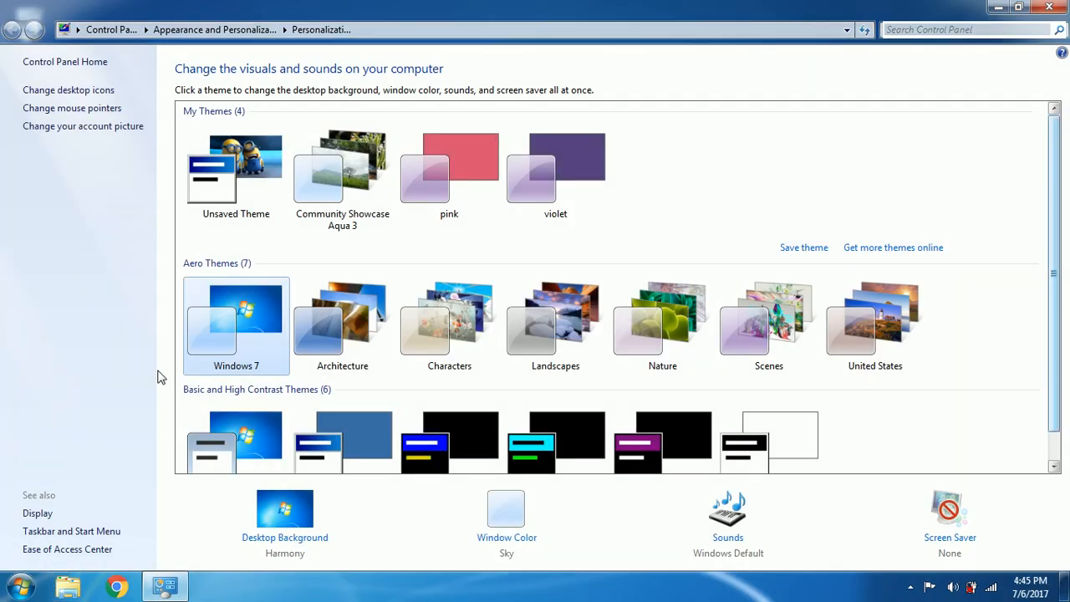
left_click(1018, 7)
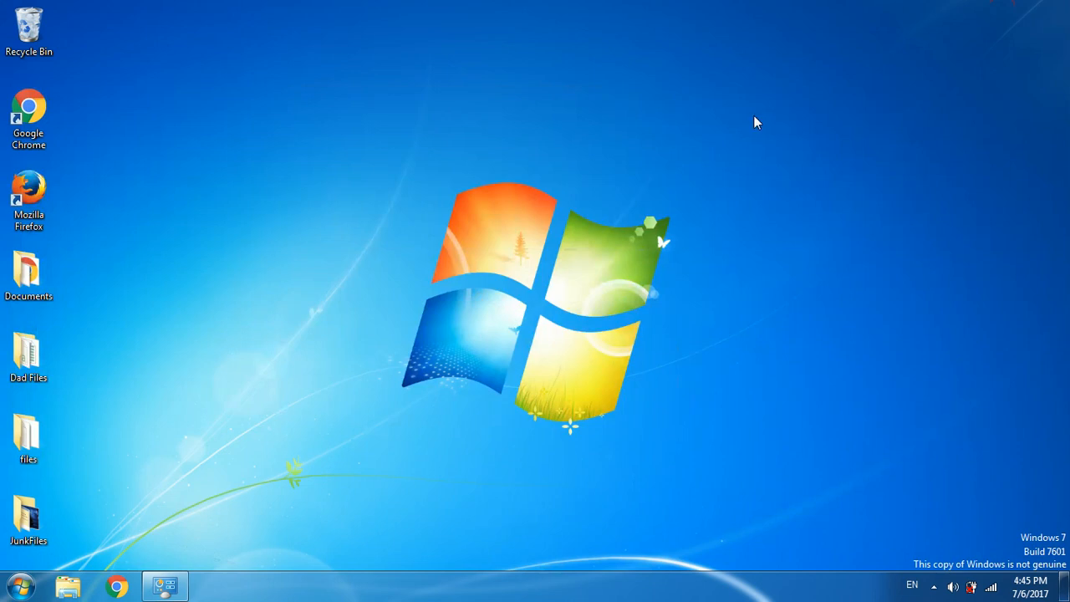
mouse_move(326, 593)
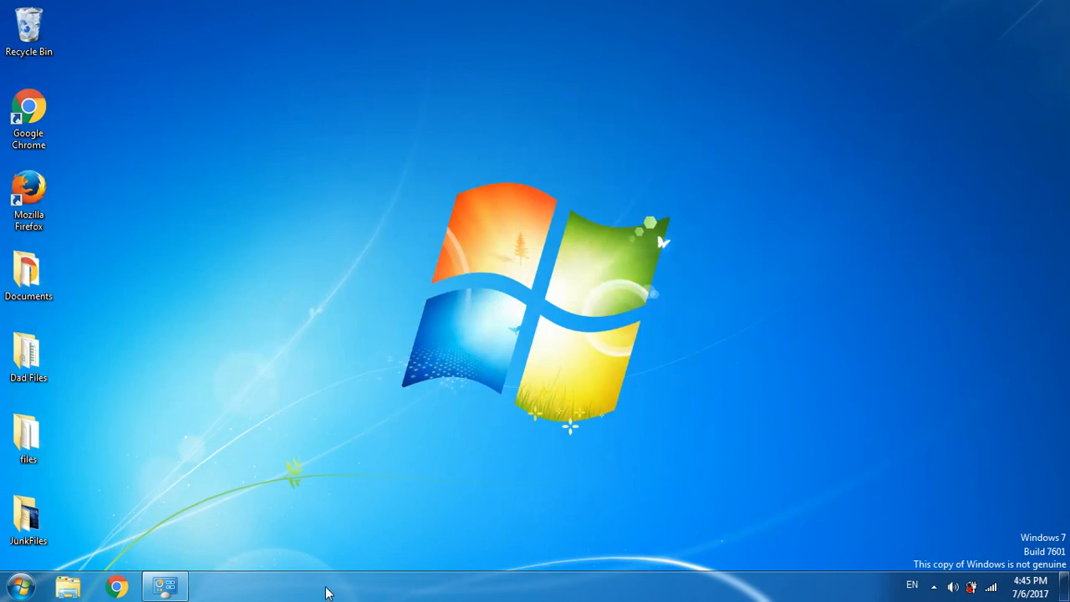
Step: Open Window Color and Appearance, showing the Sky colour with transparency enabled
left_click(17, 585)
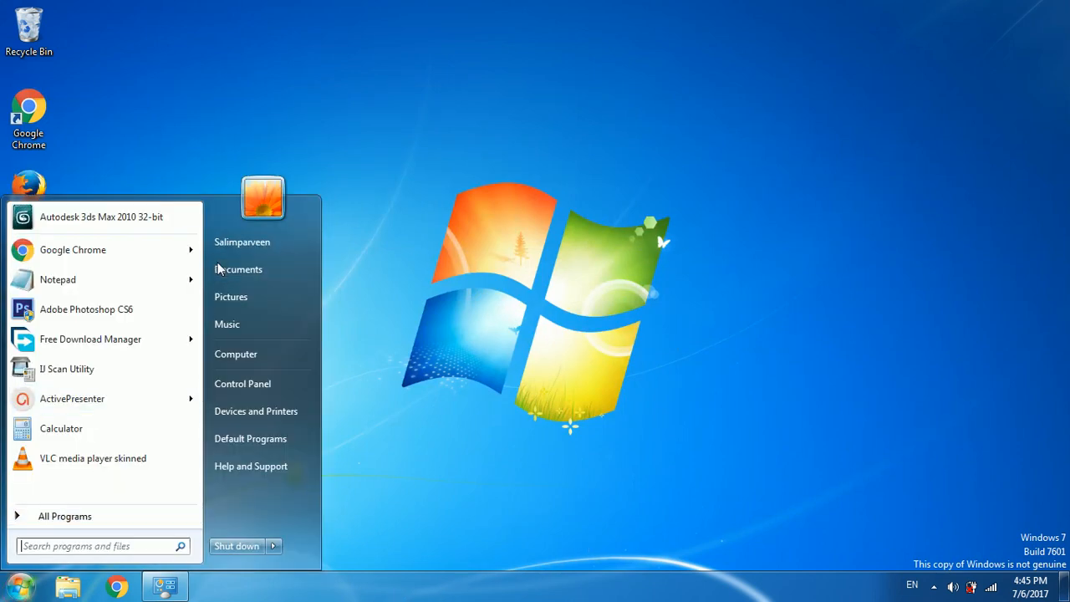
mouse_move(560, 538)
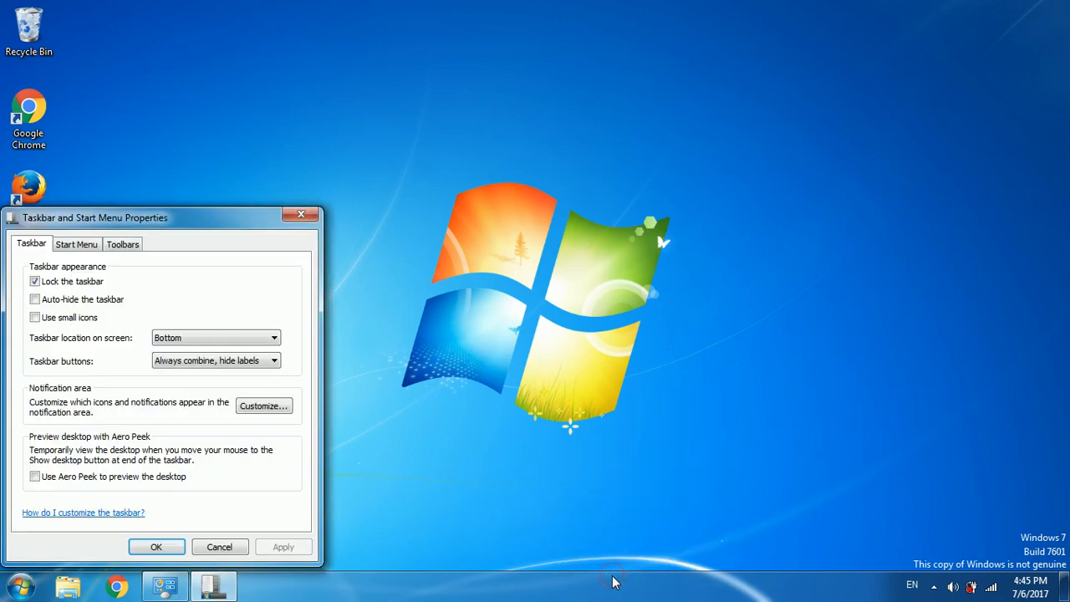
left_click(155, 546)
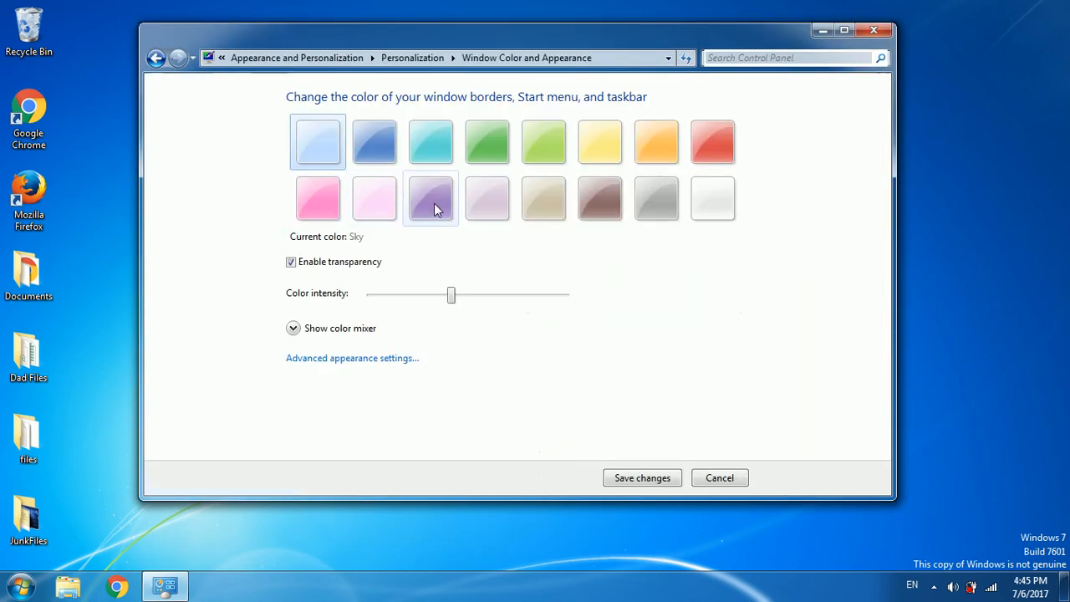
Step: Save the Twilight window colour at higher intensity, then close Personalization
left_click(373, 142)
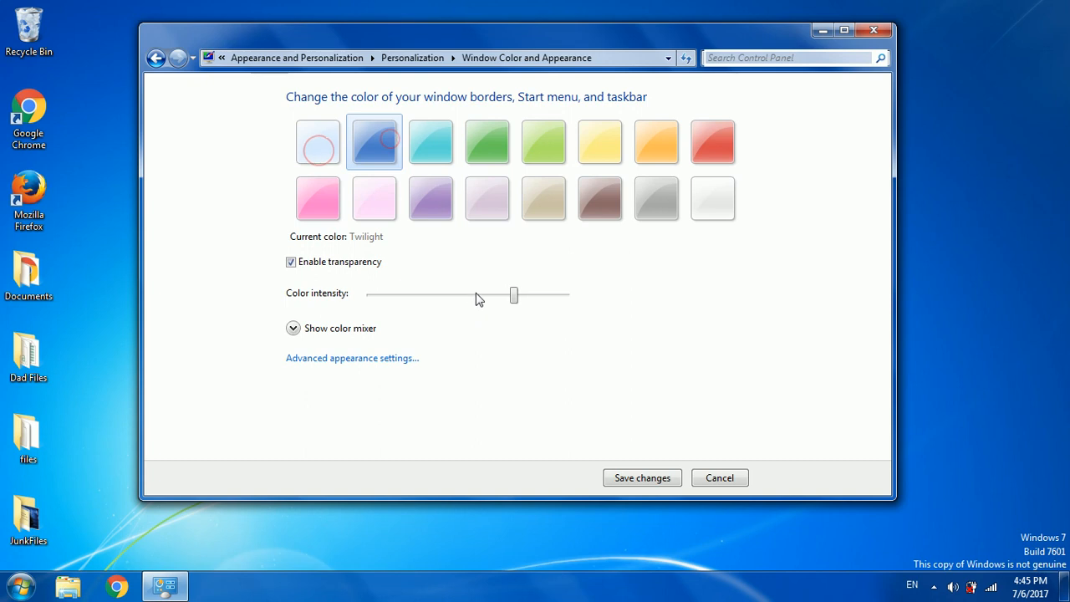
left_click_drag(513, 294, 452, 294)
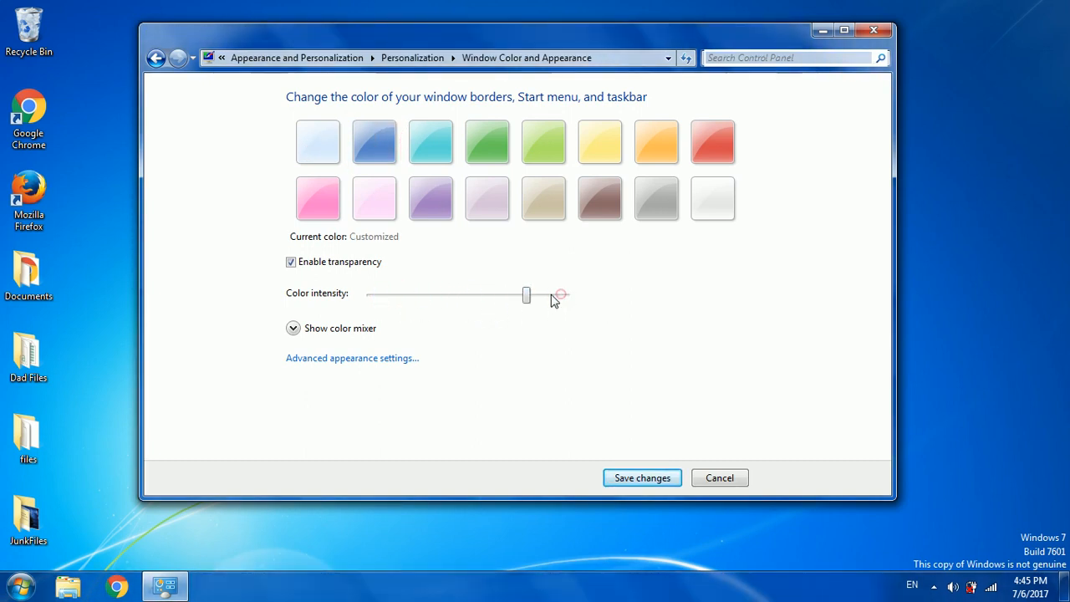
left_click(642, 477)
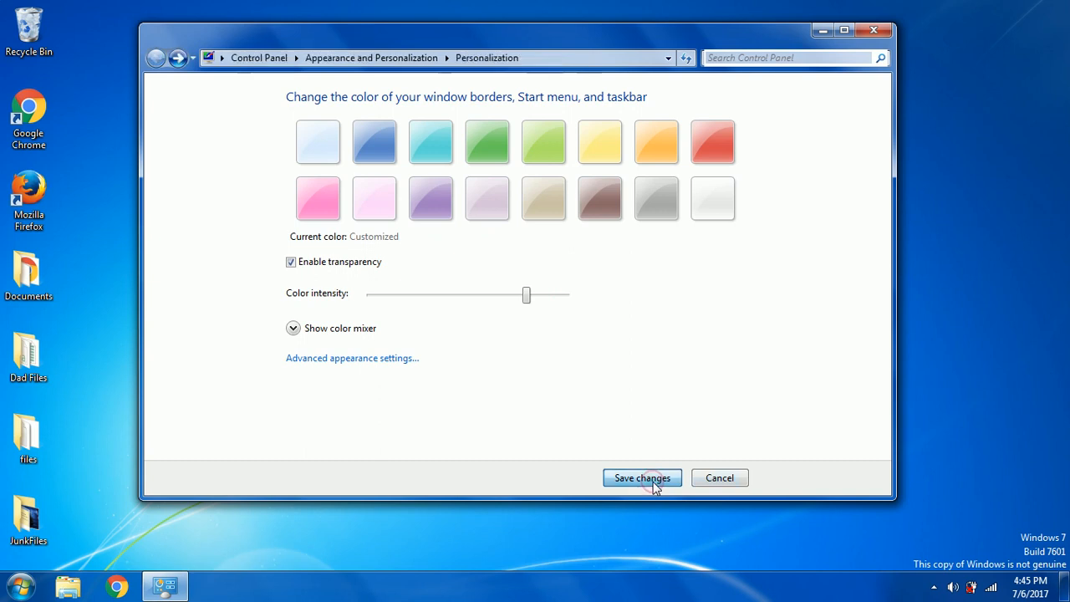
left_click(642, 478)
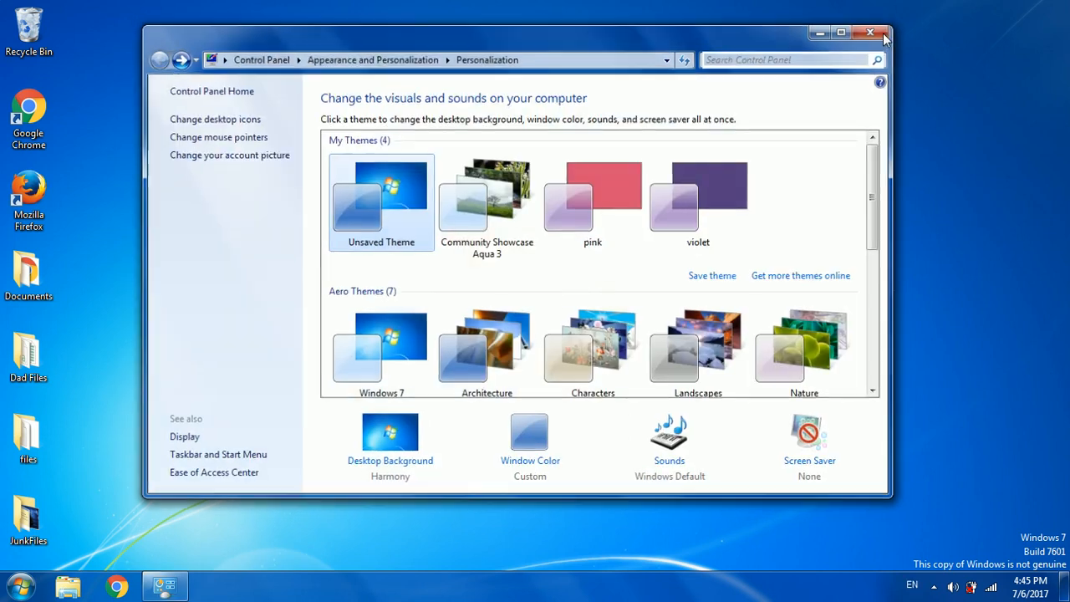
left_click(870, 32)
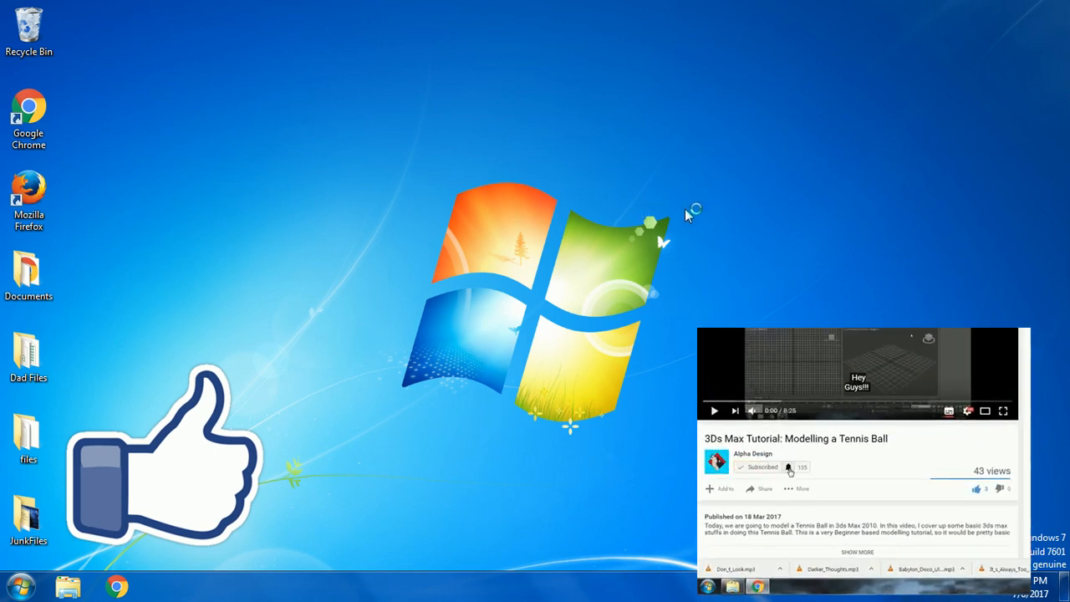
left_click(788, 466)
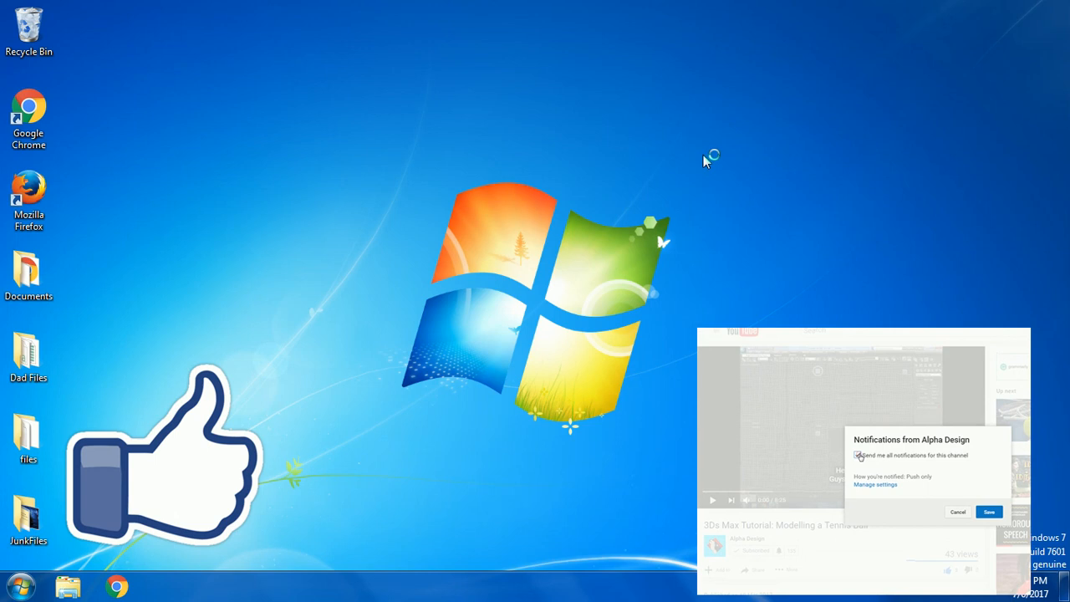